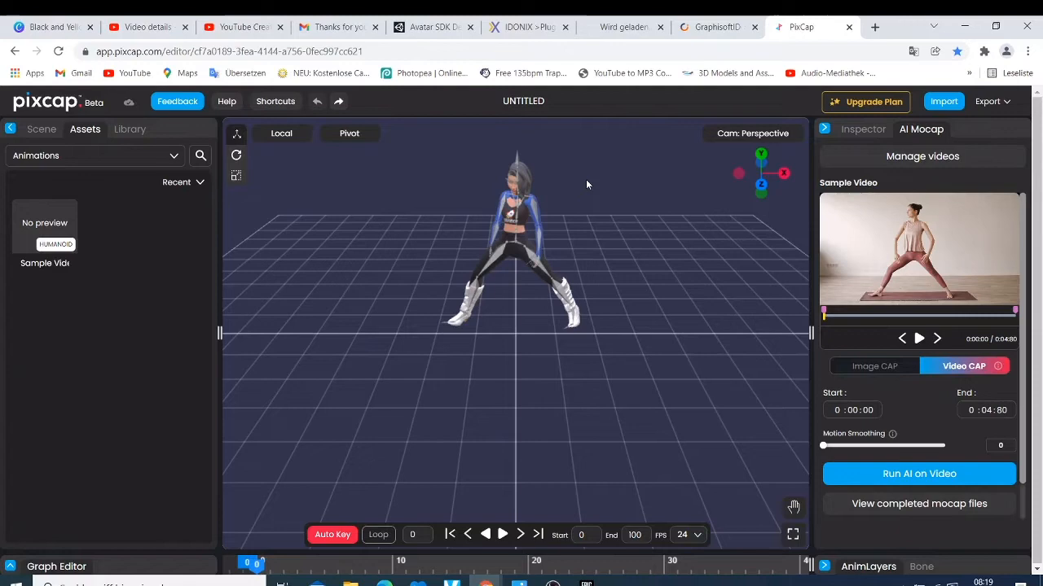
mouse_move(599, 181)
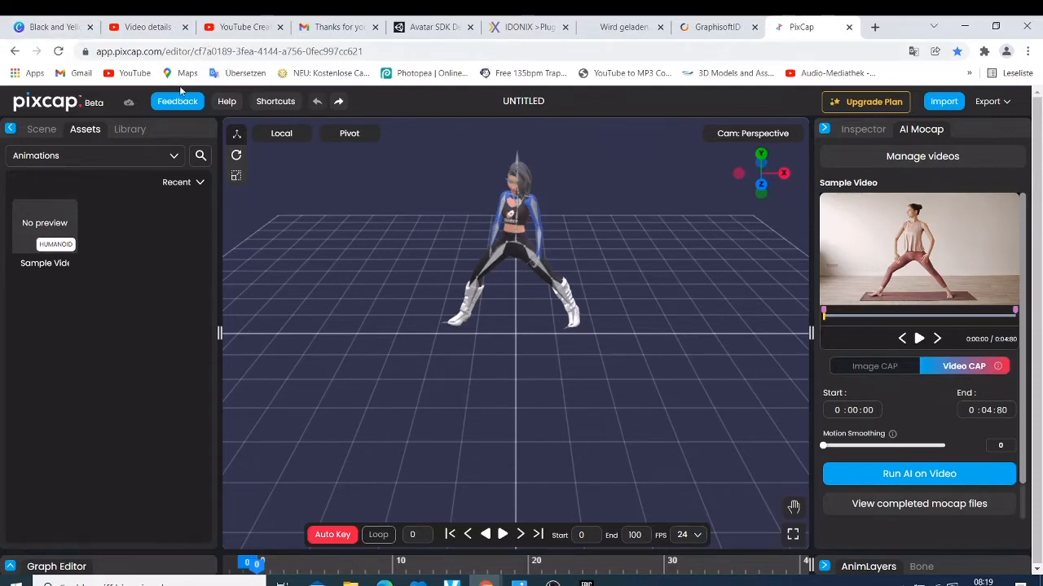
Show the Girl Dancer's scene hierarchy with her skeleton bones listed
left_click(41, 129)
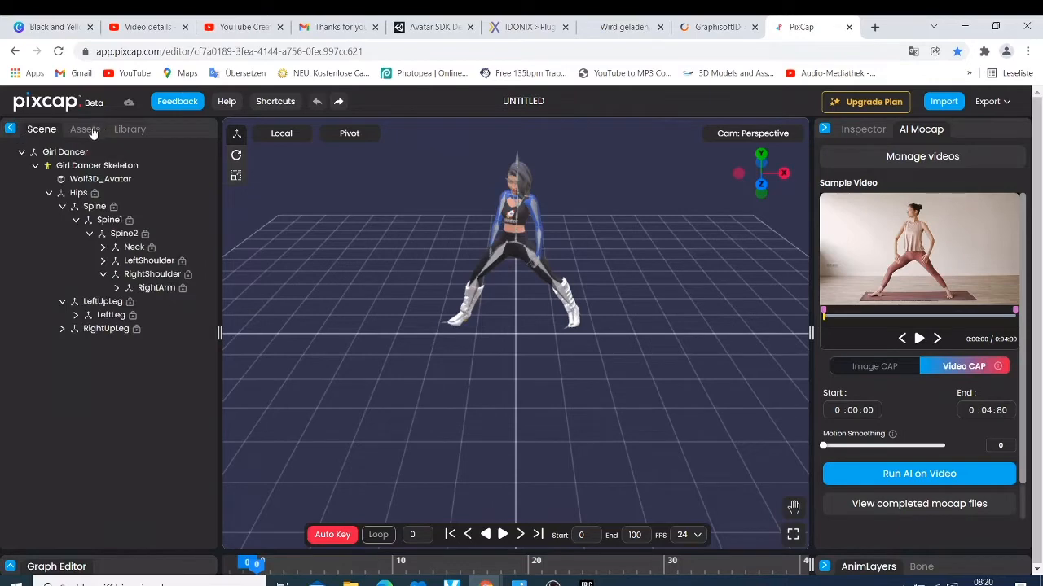
Add the Cowboy character from the library into the viewport
left_click(129, 128)
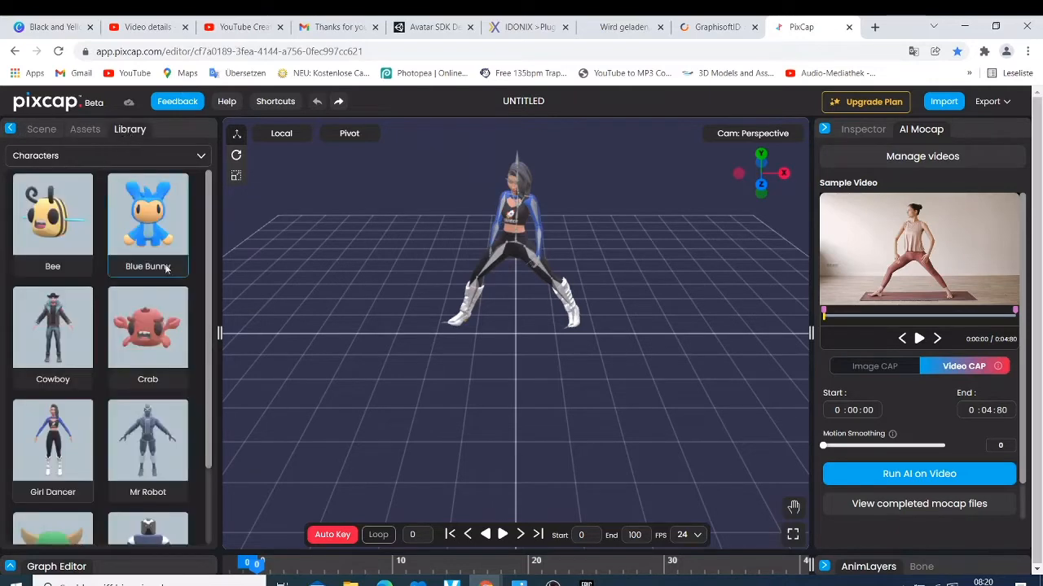
left_click(53, 327)
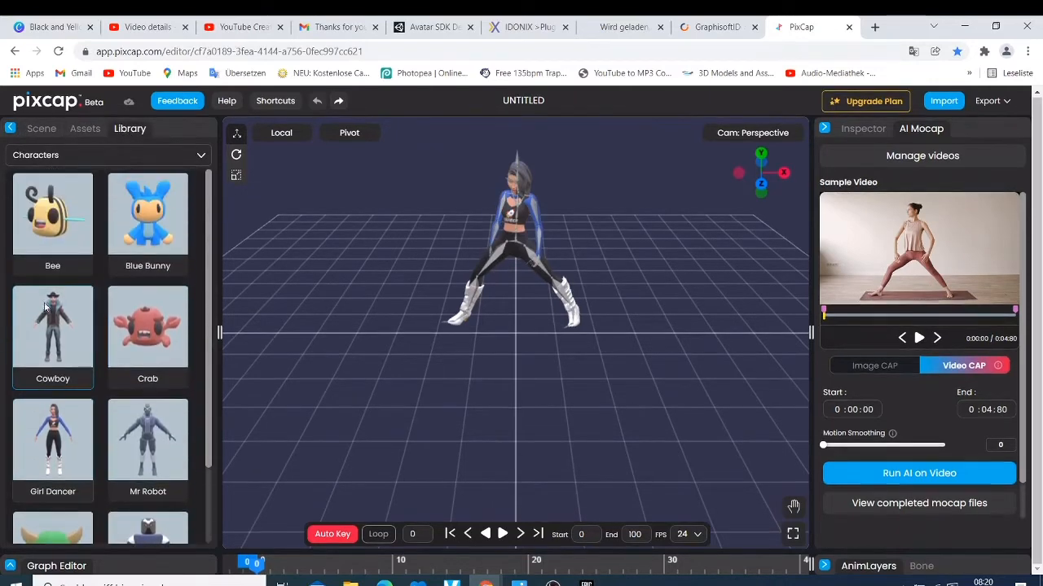
mouse_move(53, 326)
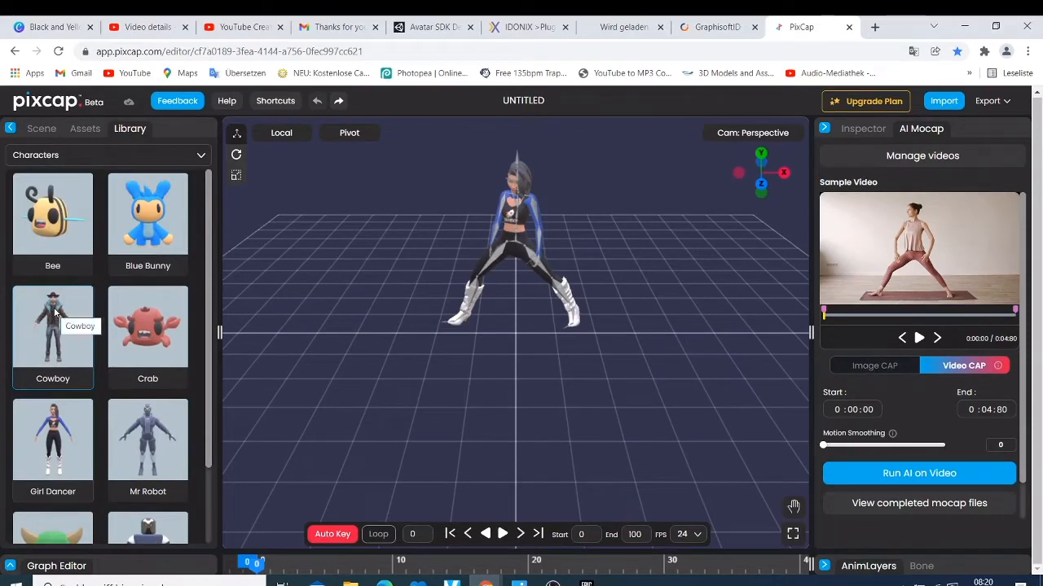
left_click_drag(52, 326, 381, 416)
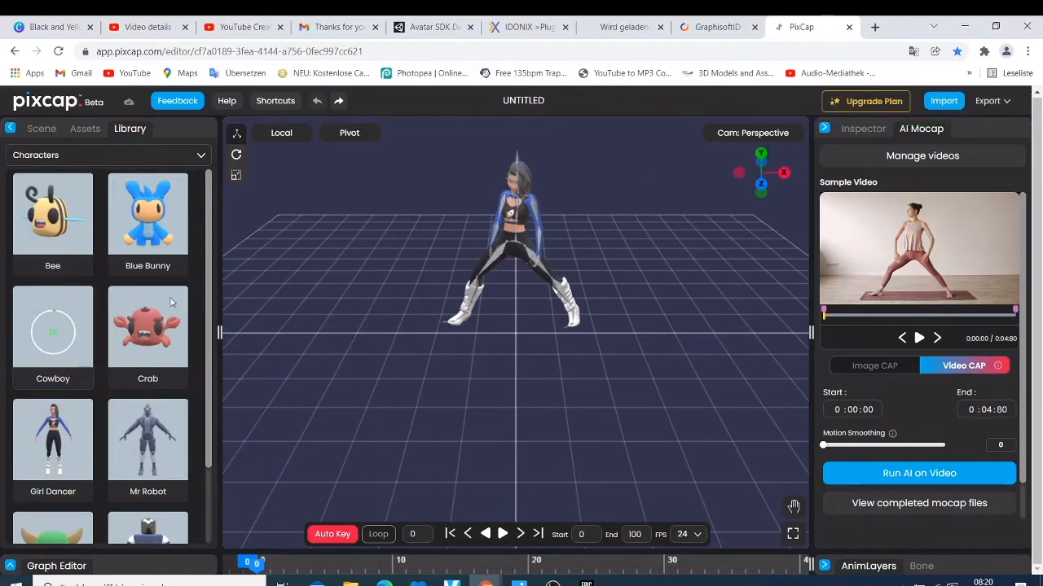
mouse_move(536, 254)
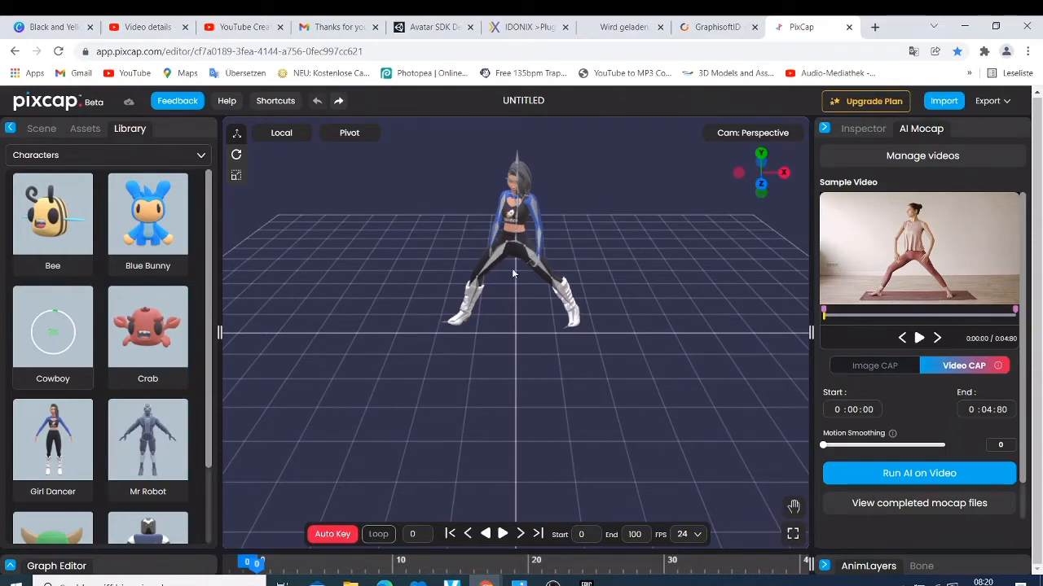
mouse_move(1003, 341)
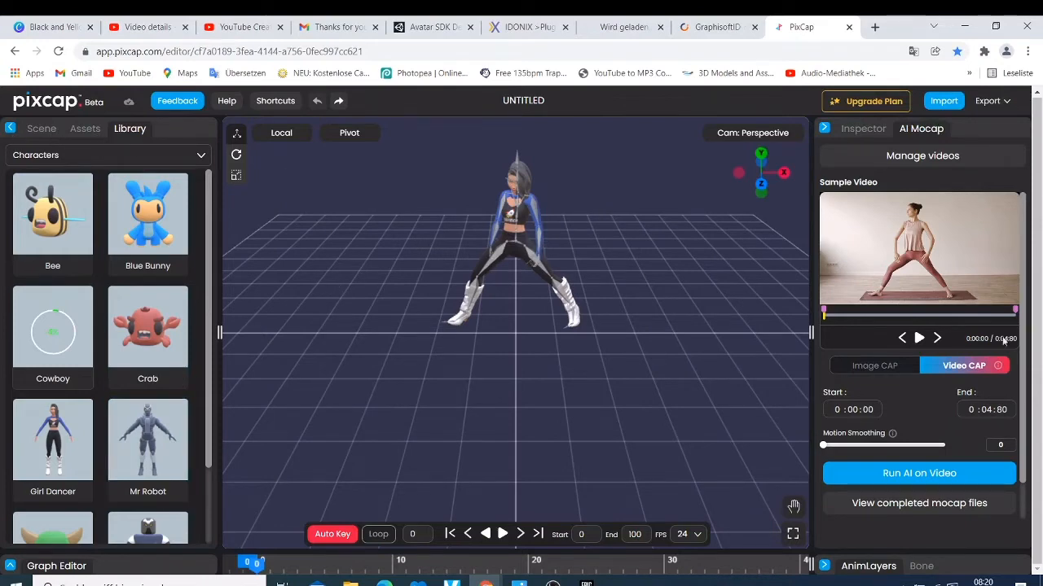
Bring up the Import dialog for FBX or GLB 3D files
left_click(943, 101)
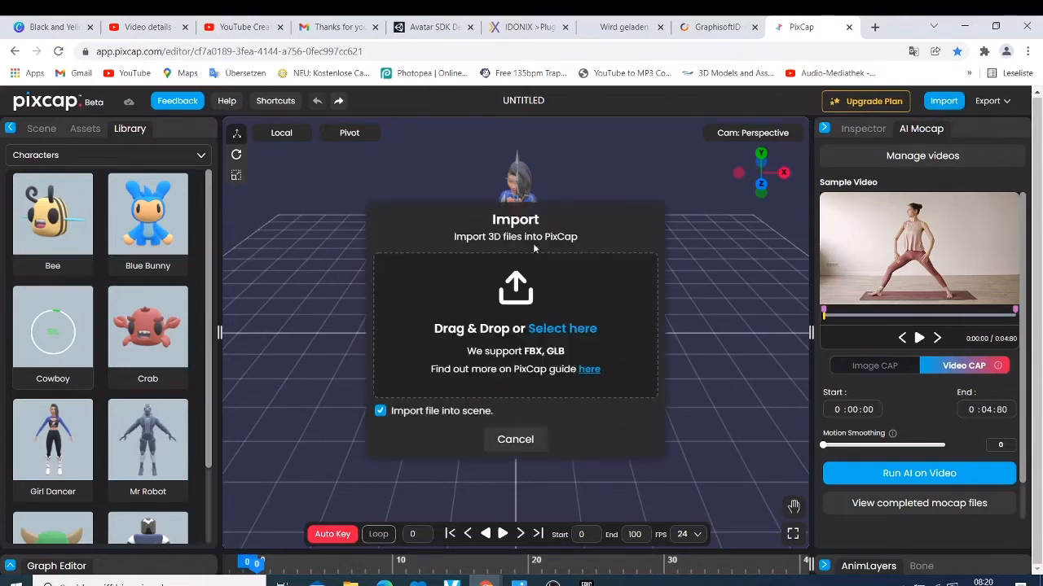
mouse_move(589, 369)
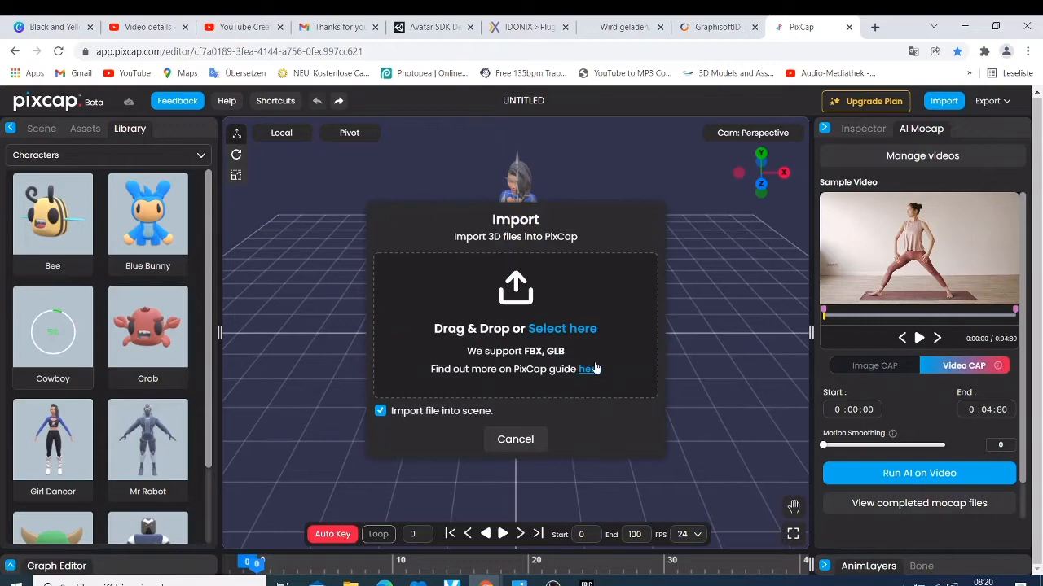
mouse_move(589, 371)
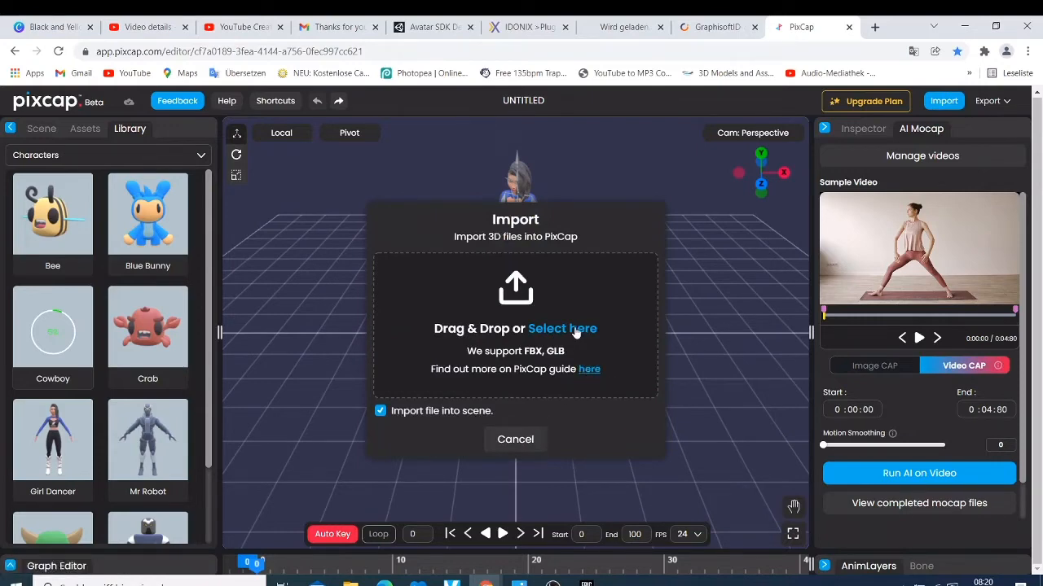
Browse Desktop > 3xchange fbx for a file, then cancel both the file browser and the Import dialog
left_click(562, 329)
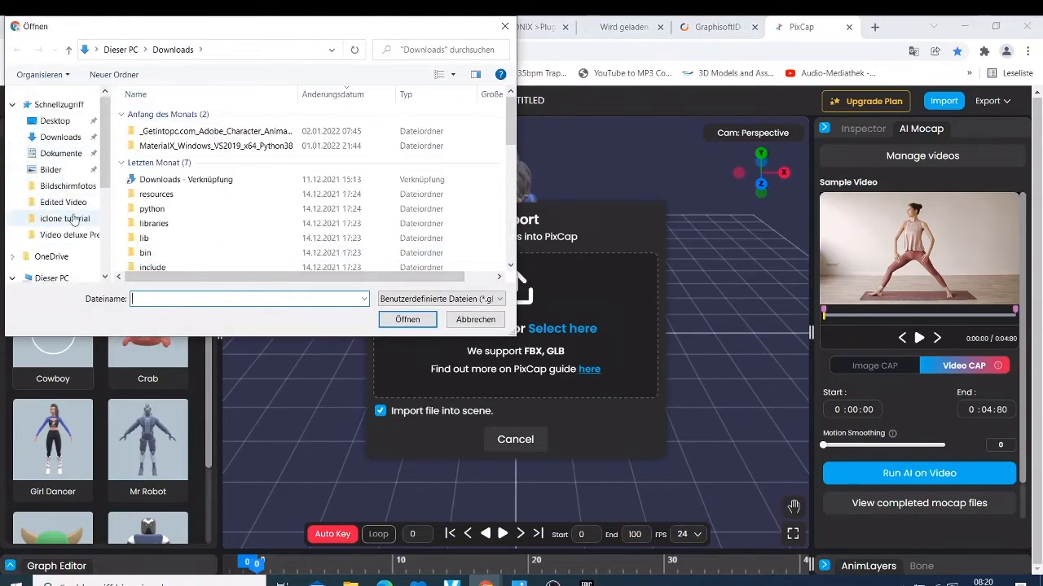
mouse_move(54, 120)
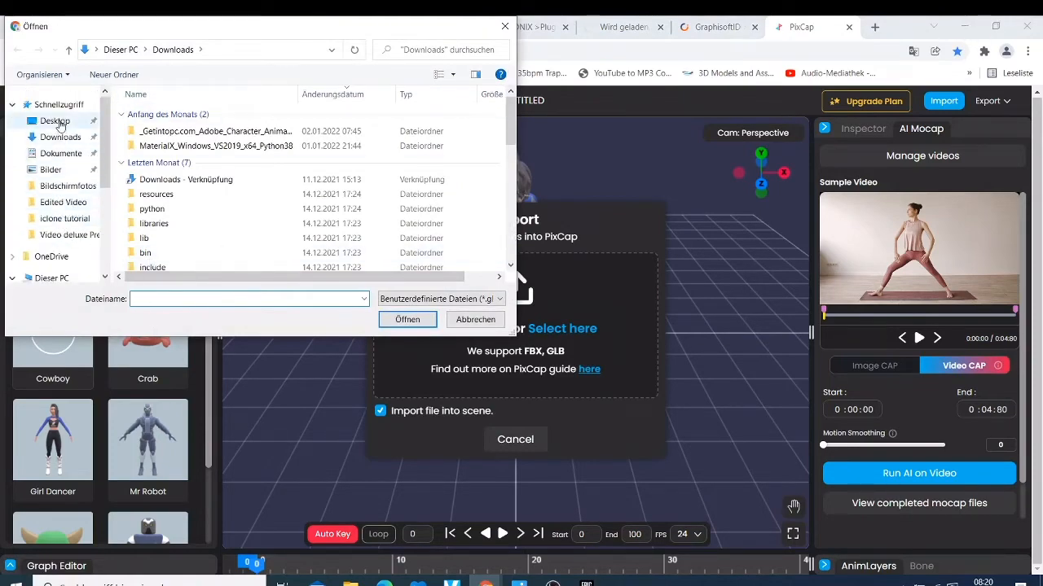
left_click(55, 121)
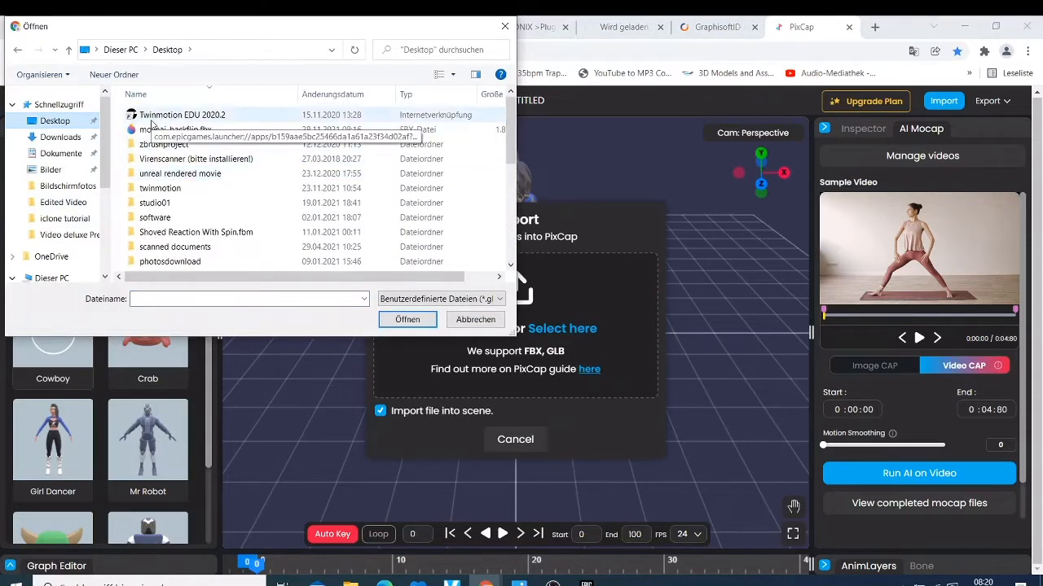
scroll("down", 3)
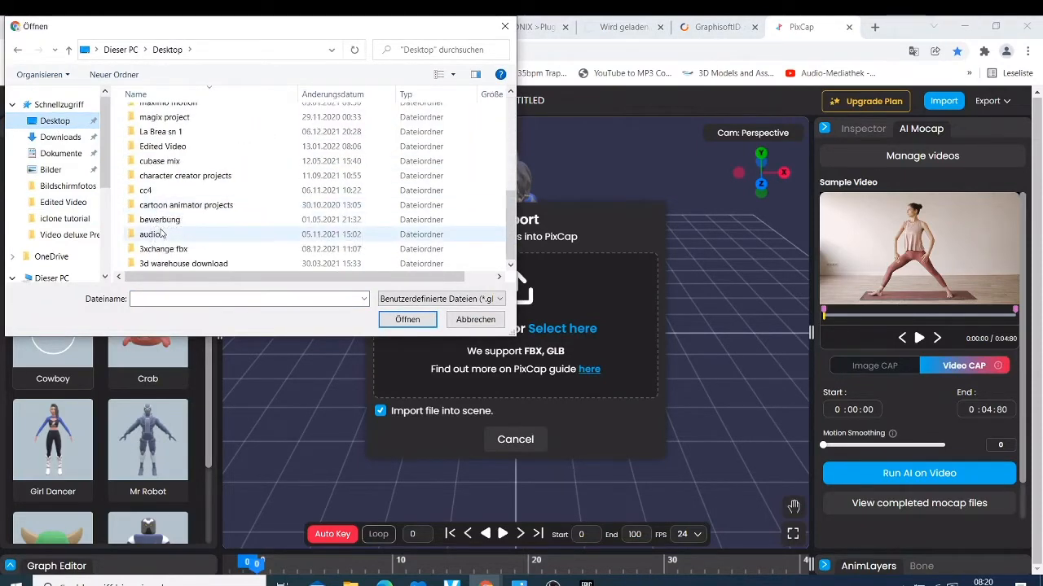
double_click(164, 249)
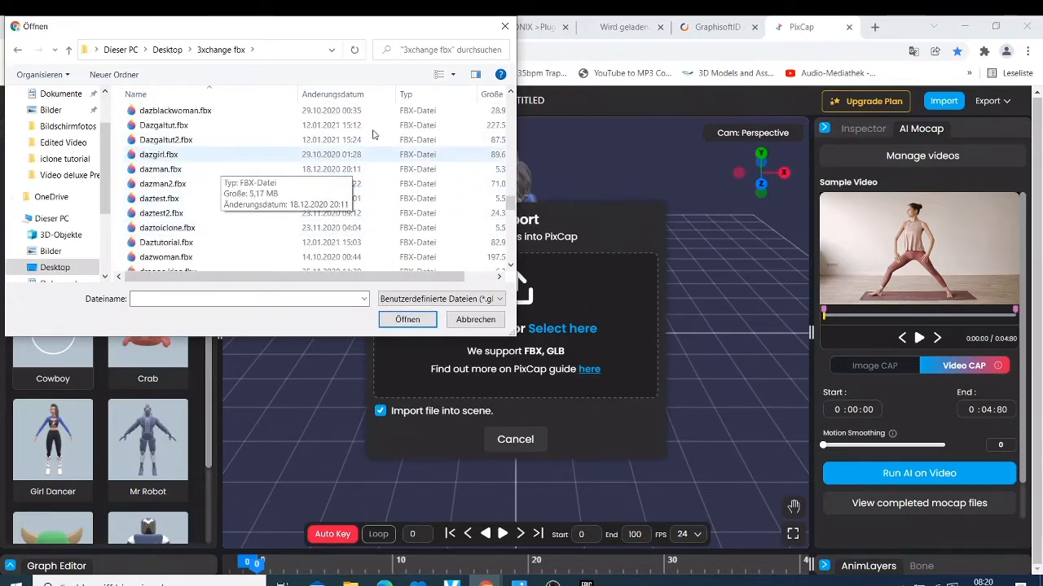
left_click(475, 319)
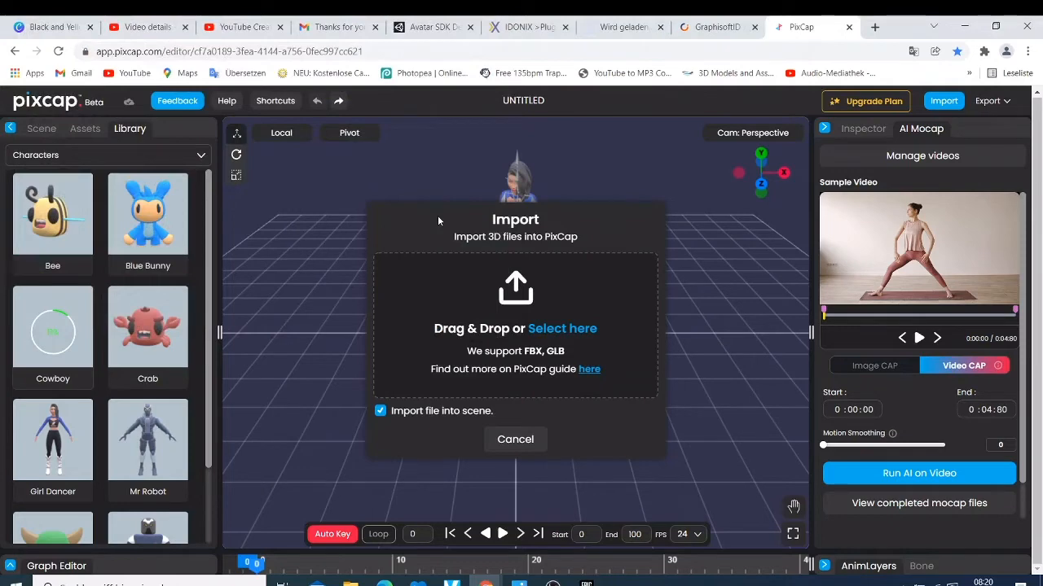
mouse_move(513, 473)
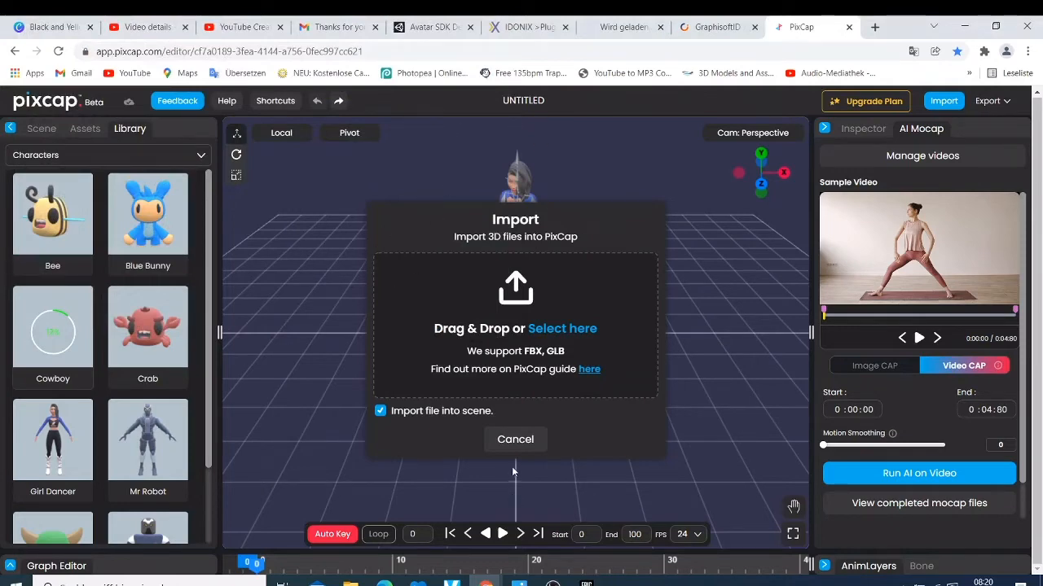
left_click(515, 439)
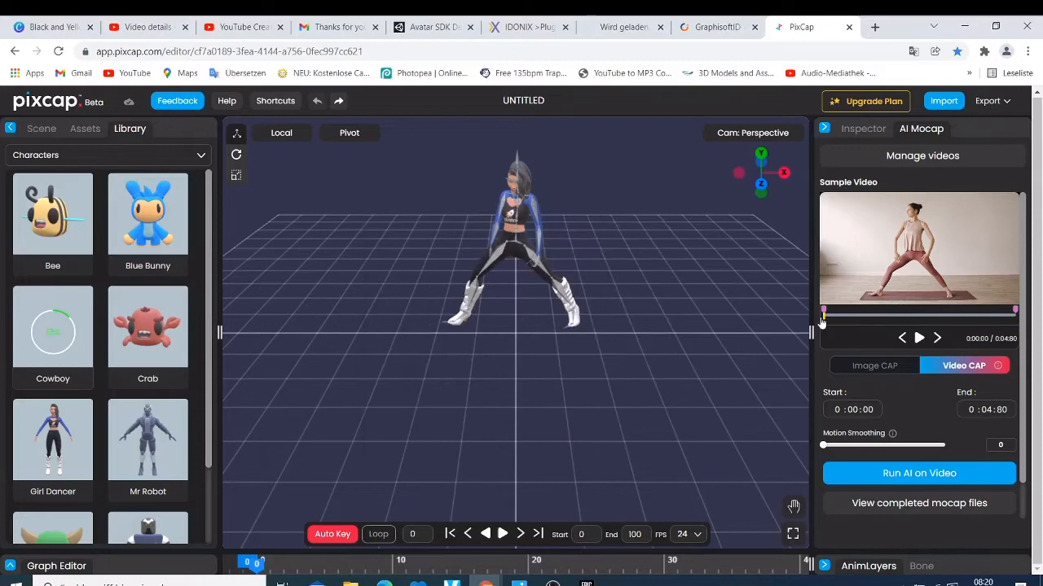
mouse_move(978, 205)
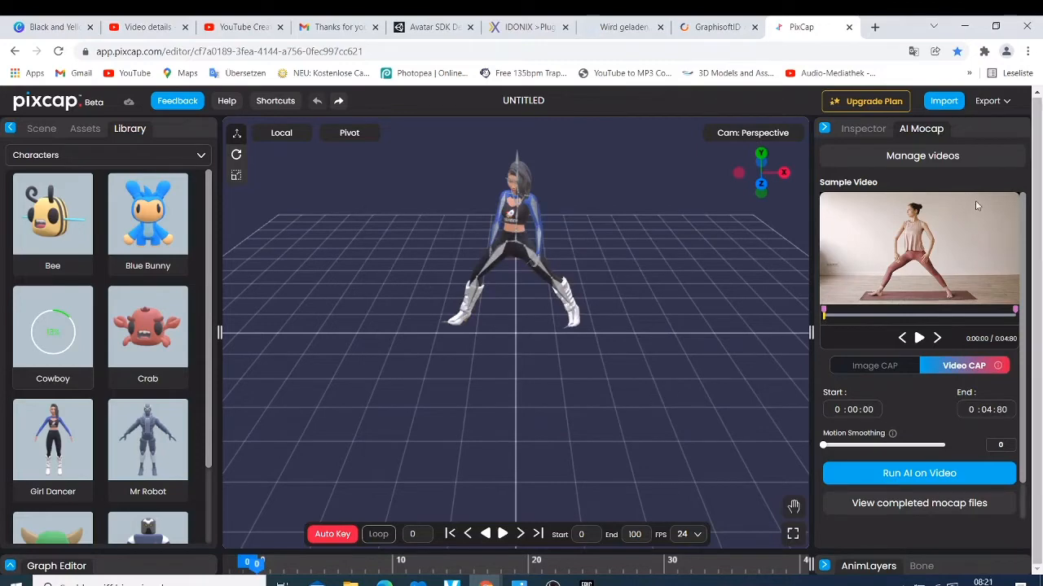
mouse_move(922, 190)
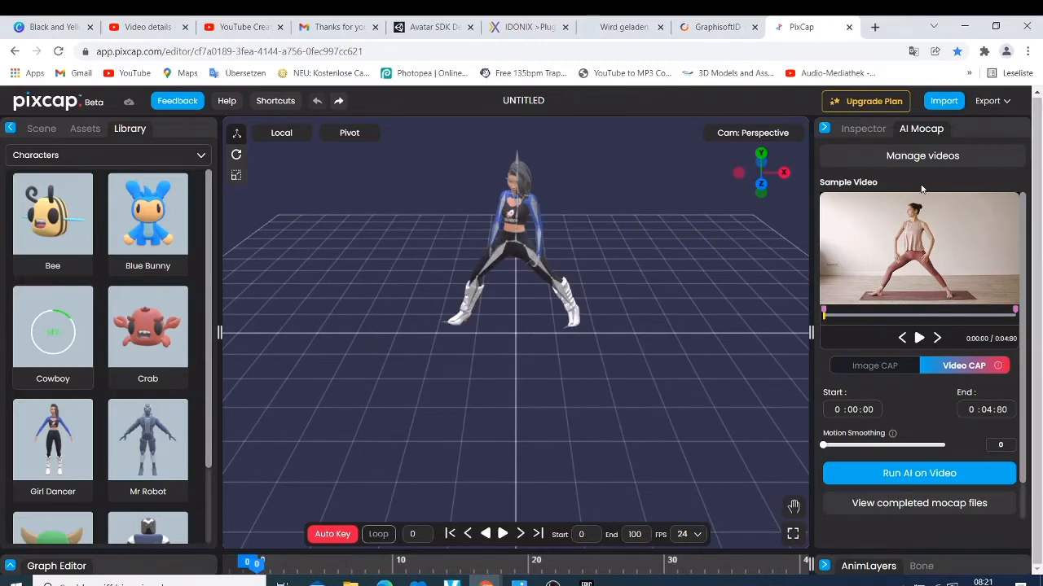
Open the reference video manager and start uploading a new video
left_click(922, 156)
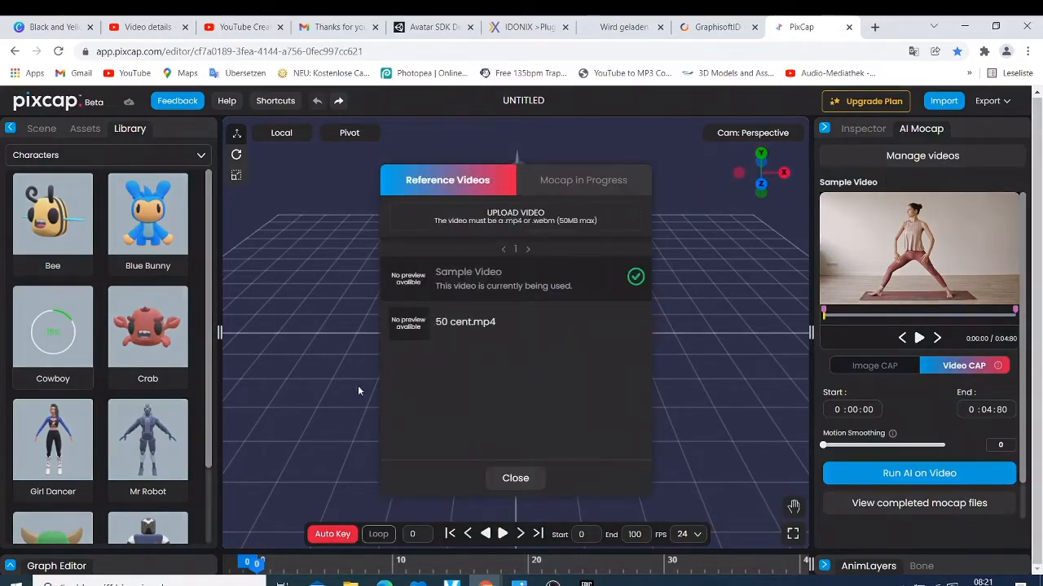
mouse_move(513, 245)
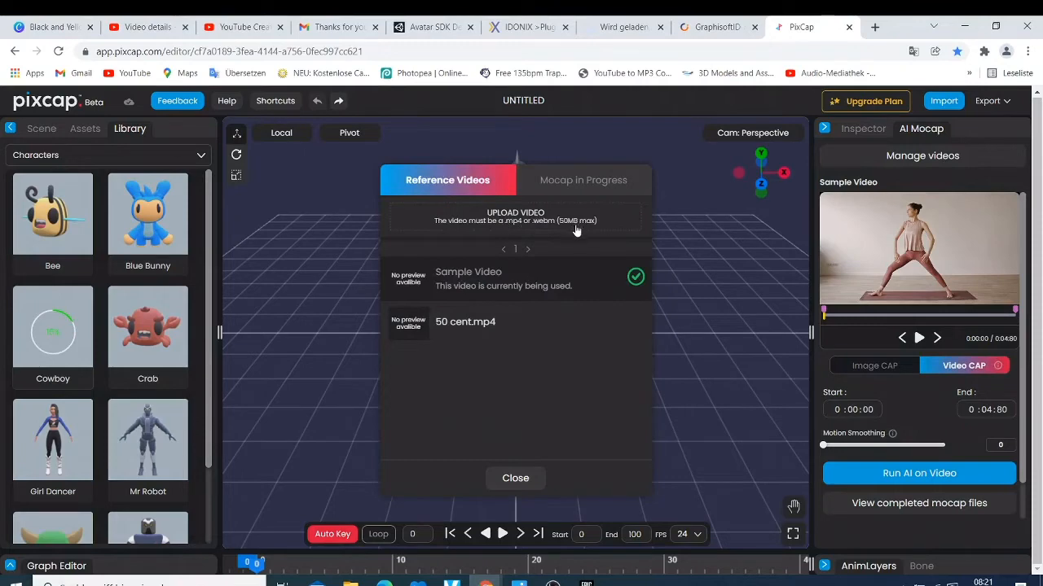
mouse_move(555, 228)
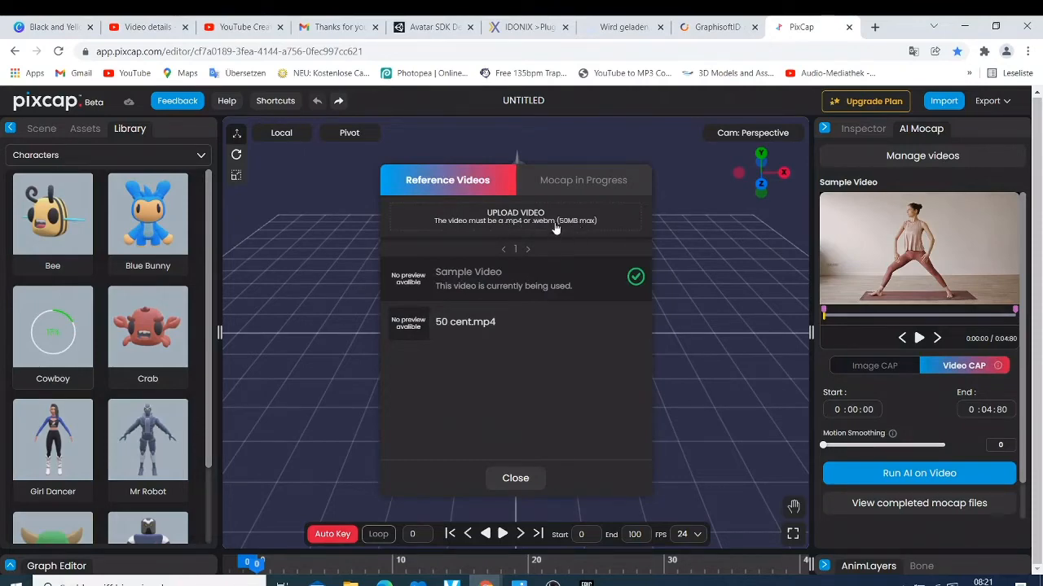
left_click(515, 216)
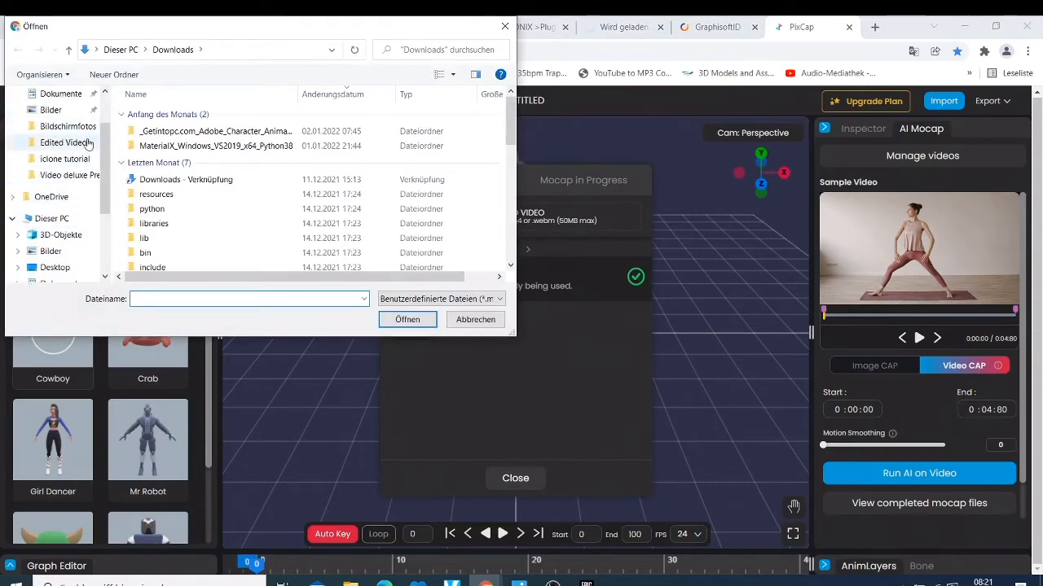
Look through the Edited Video folder for a clip to upload
double_click(64, 143)
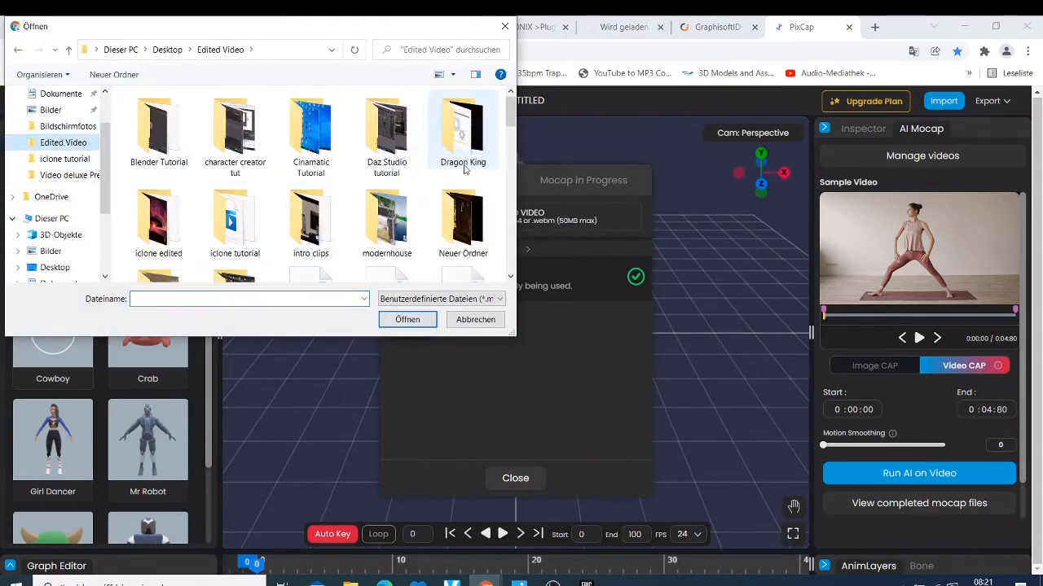
scroll("down", 3)
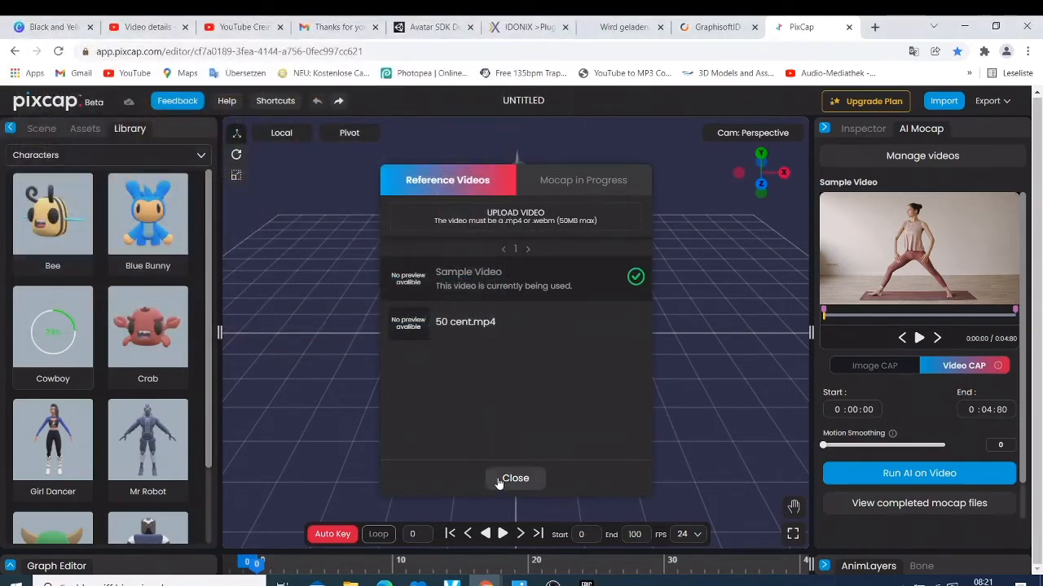
Preview the sample video and run AI motion capture on it, spending the last AI credits
left_click(515, 478)
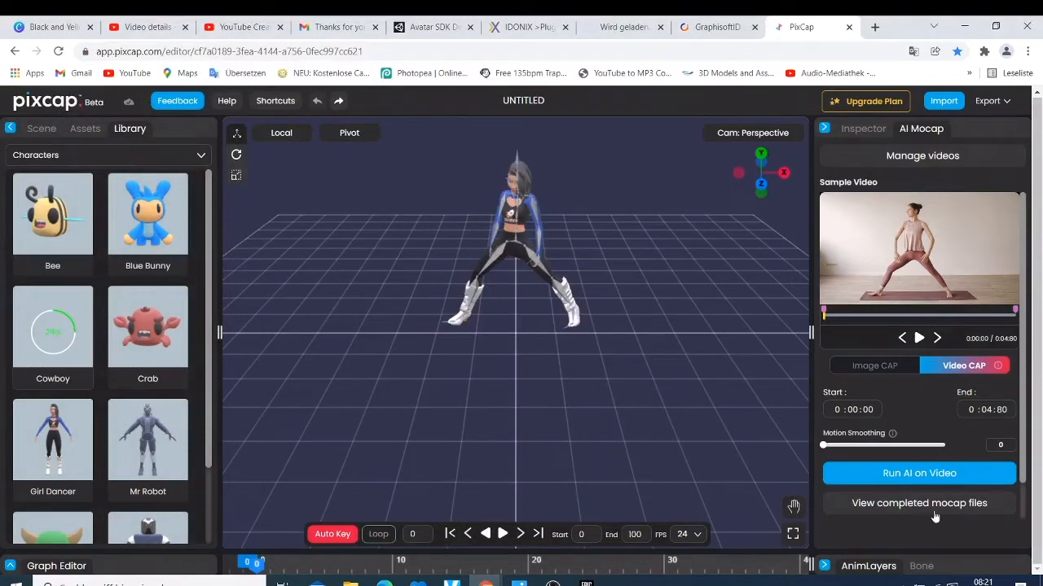
left_click(874, 366)
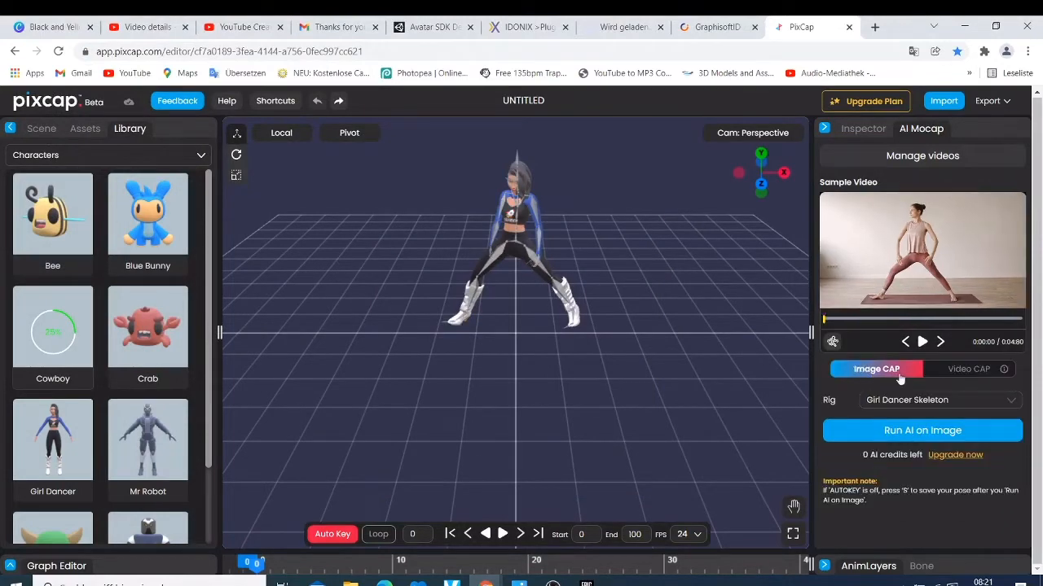
left_click(968, 369)
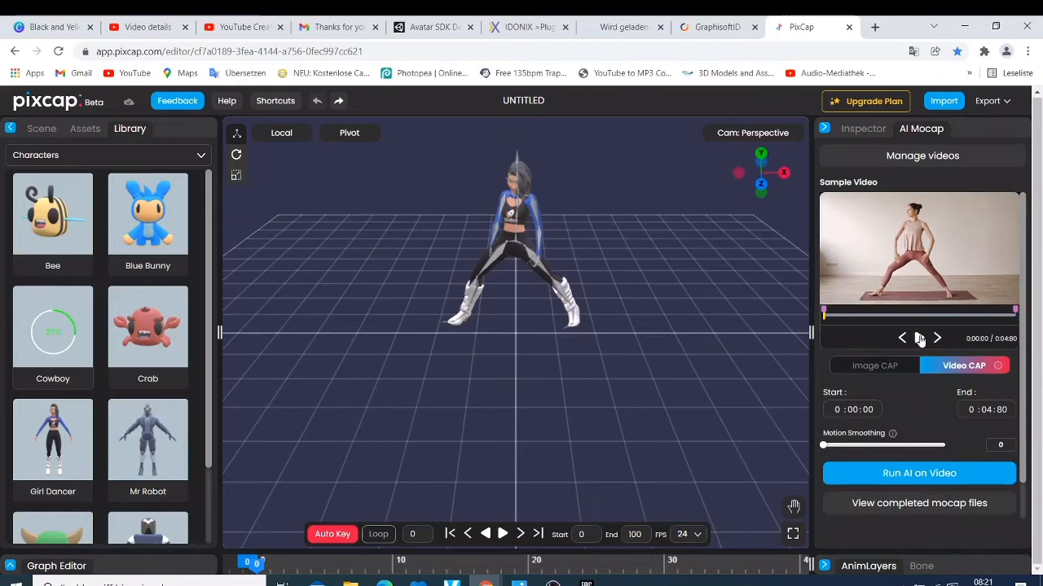
left_click(918, 338)
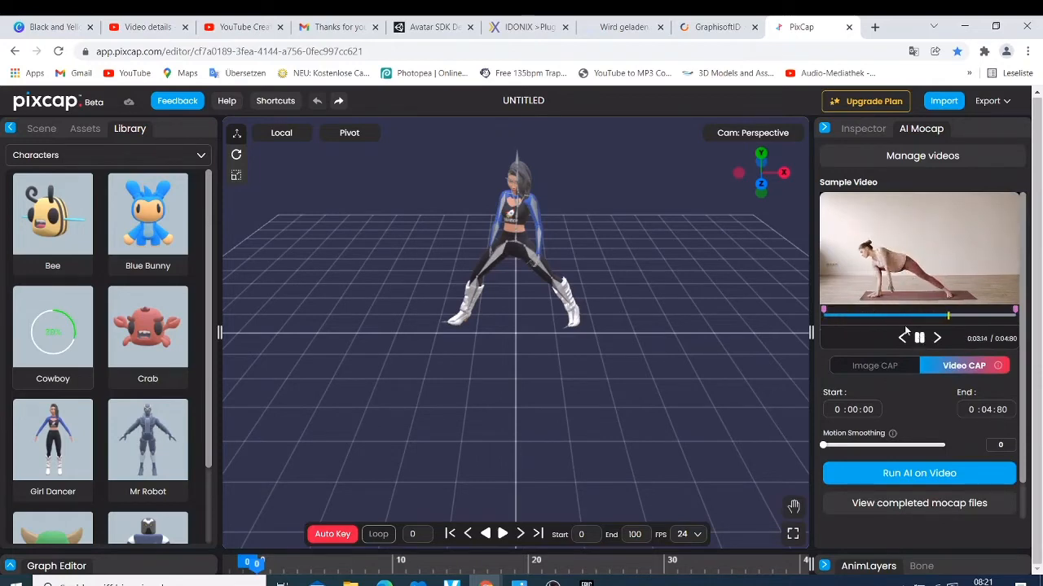
left_click(919, 337)
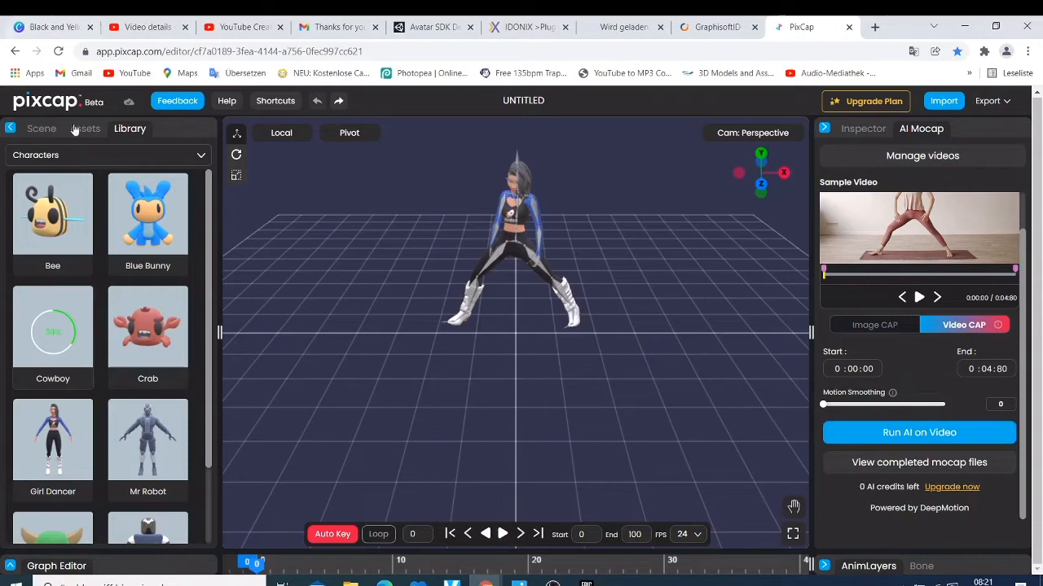
Apply the Sample Video animation asset to the Girl Dancer Skeleton rig
left_click(85, 128)
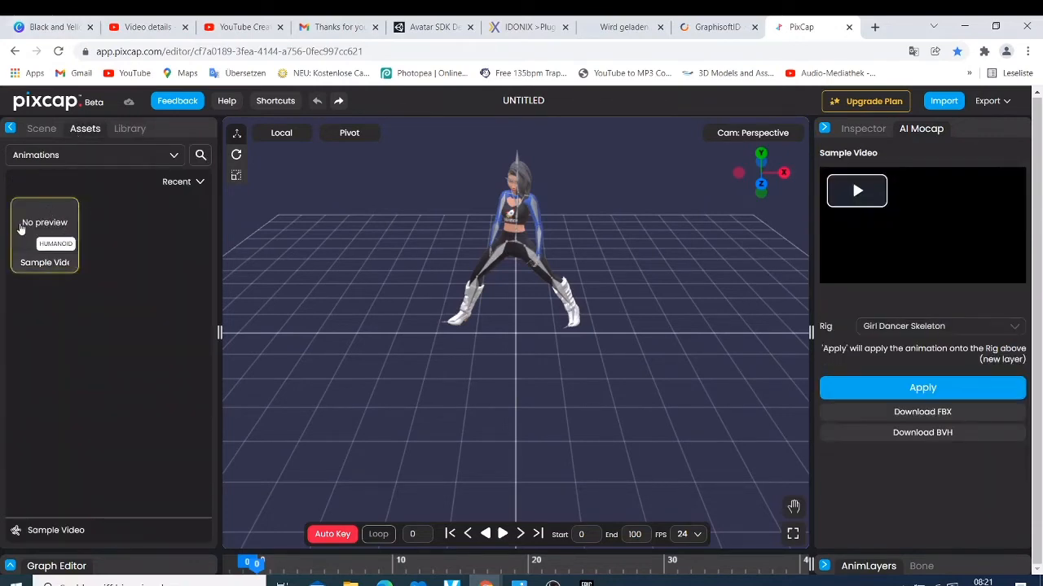
mouse_move(159, 316)
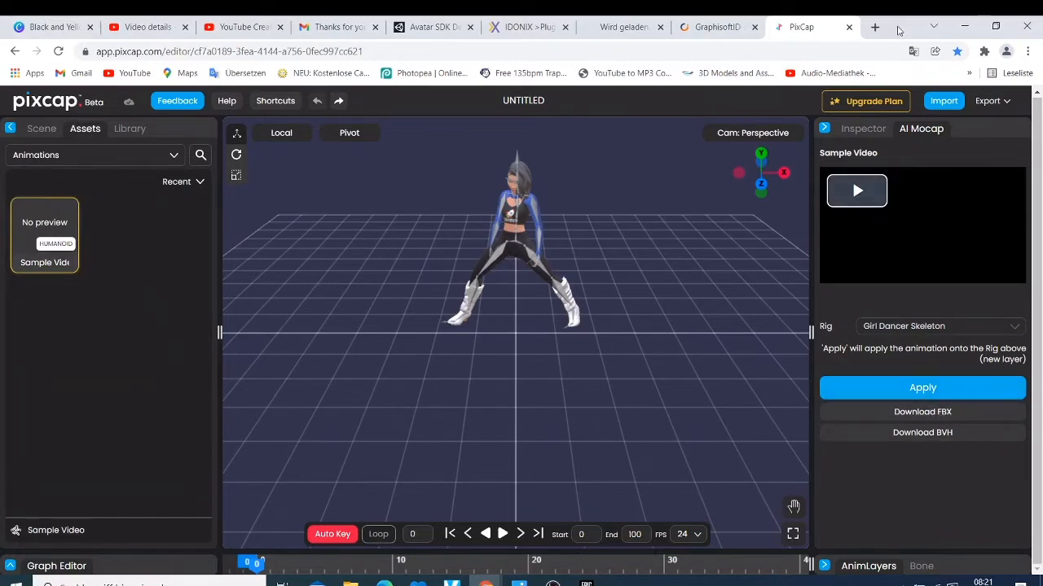
mouse_move(876, 194)
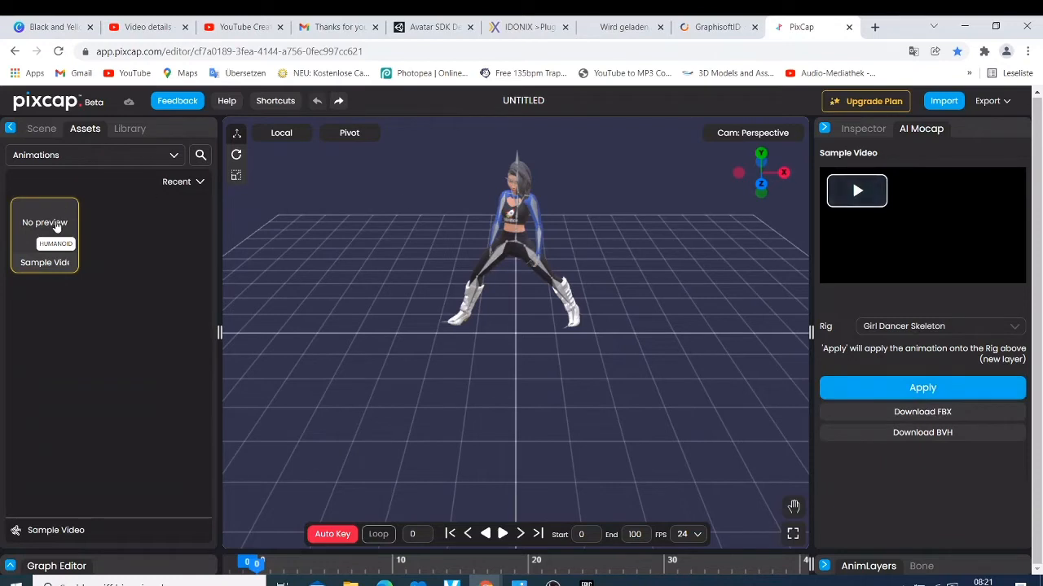
left_click(922, 388)
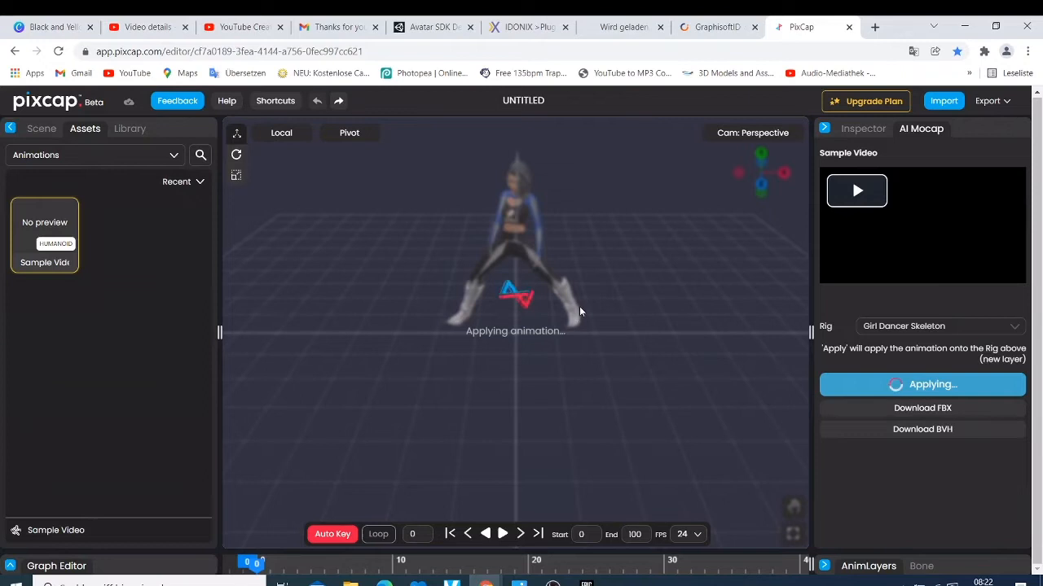
Wait while the Sample Video motion finishes applying to the Girl Dancer
left_click(856, 189)
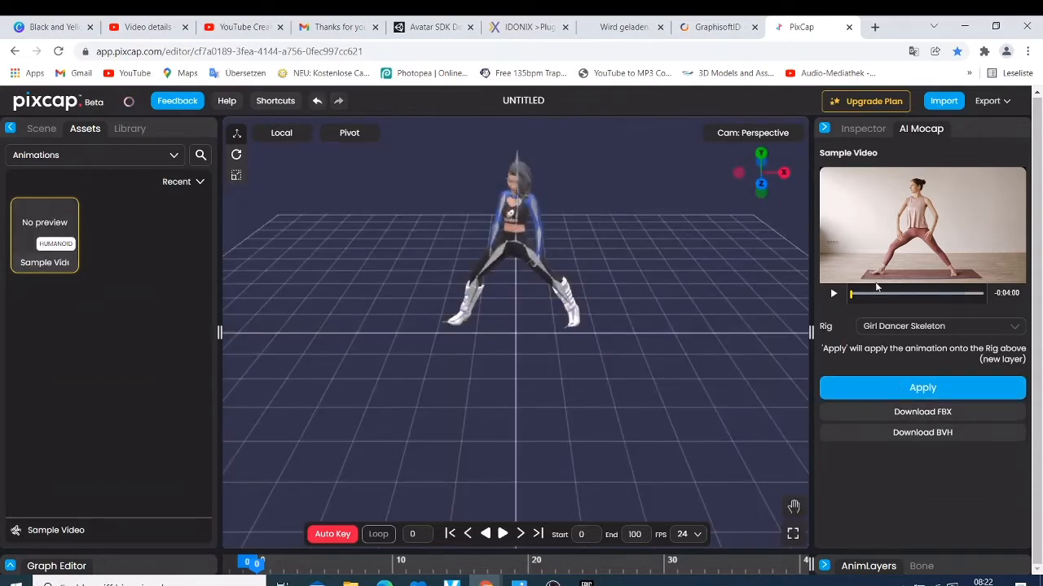
Preview the source clip, then play the Girl Dancer's mocap animation through to frame 100
left_click(831, 293)
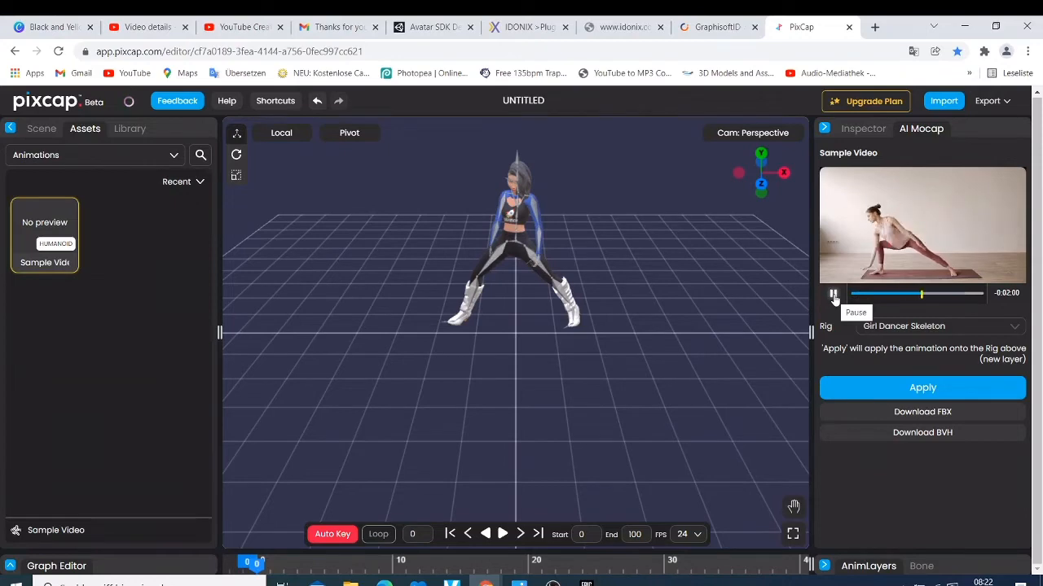
left_click(833, 294)
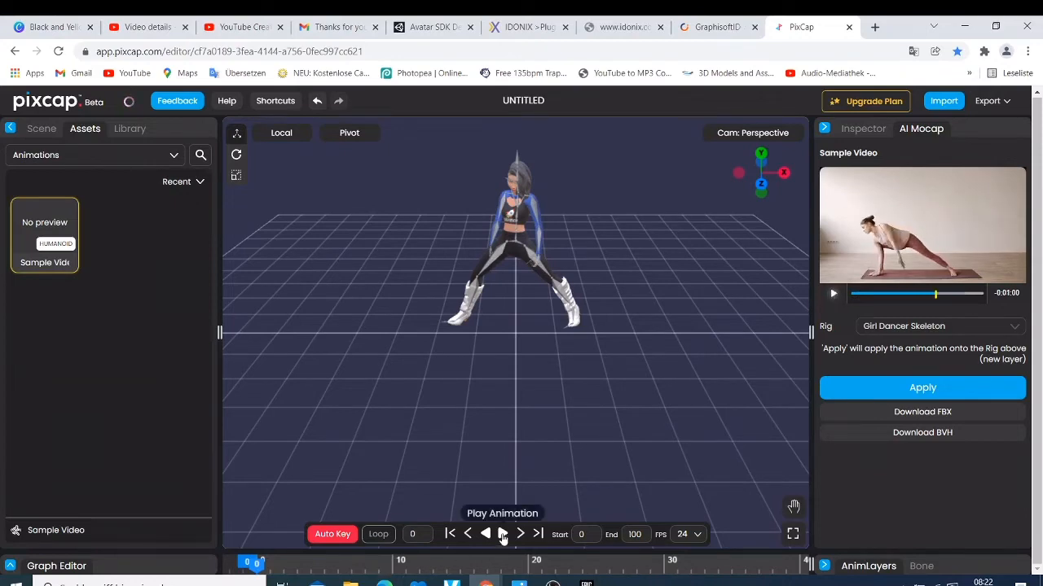
left_click(502, 534)
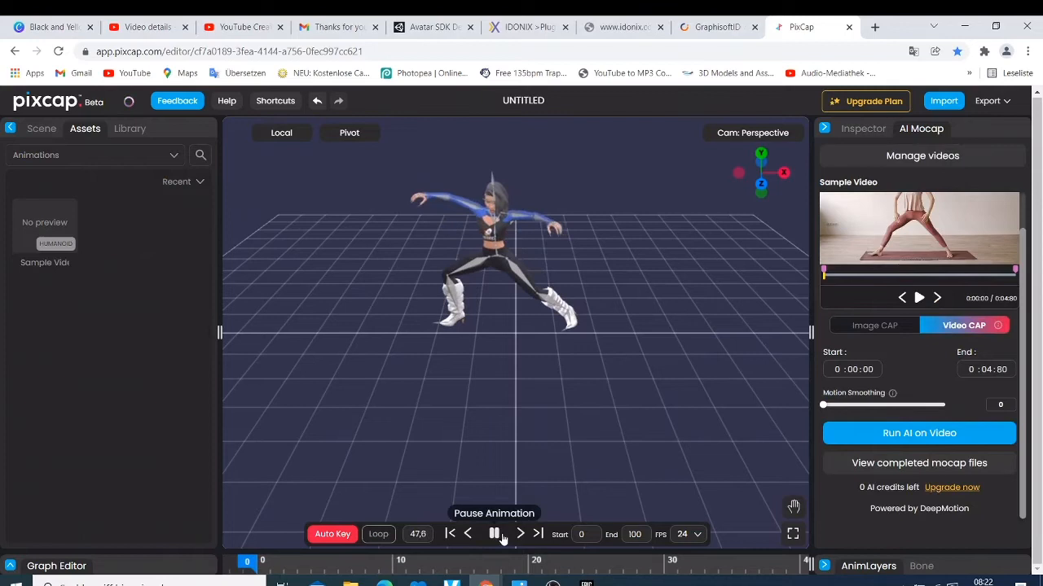
left_click(493, 534)
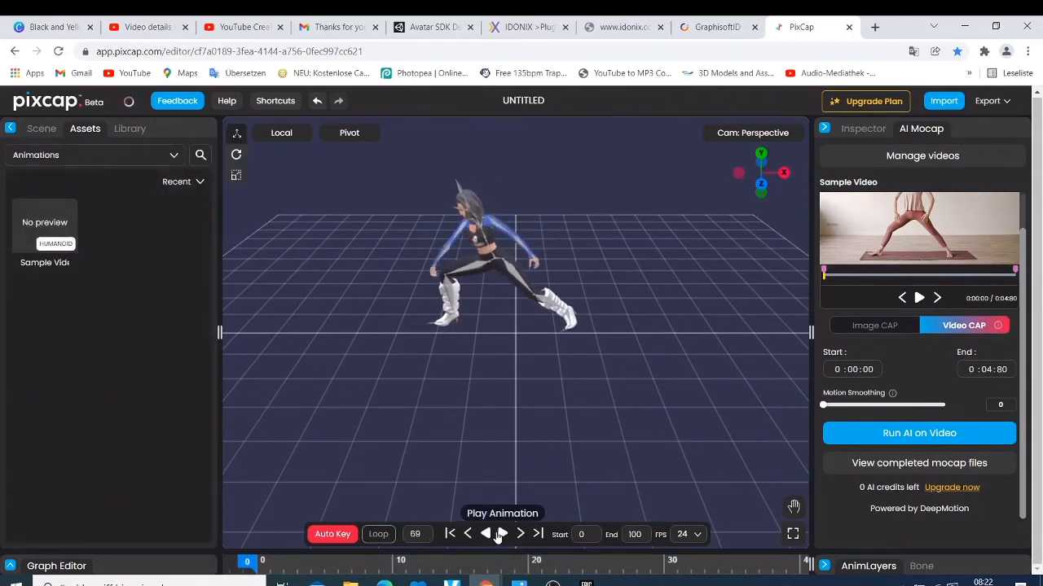
left_click(502, 534)
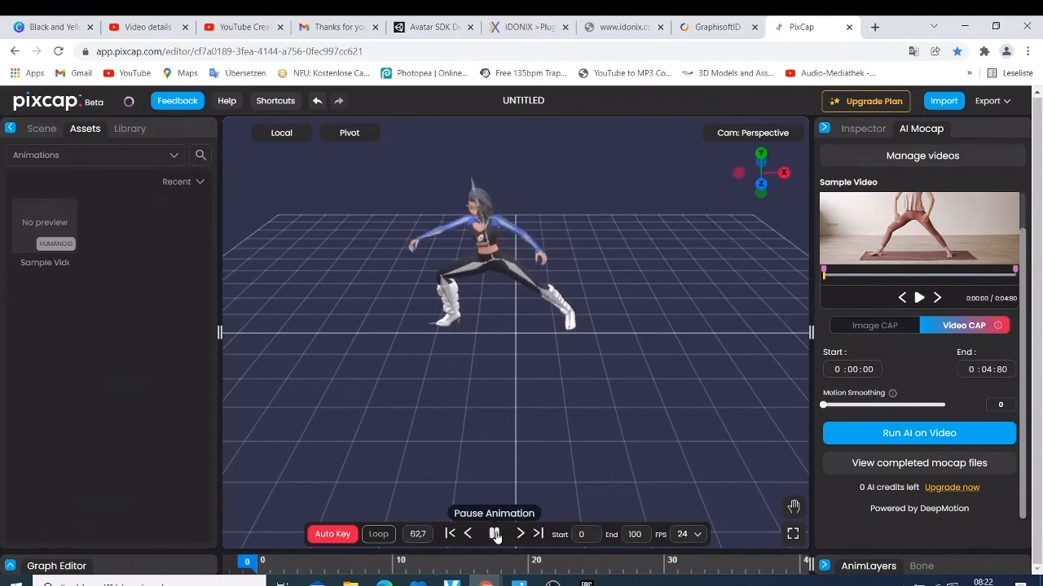
left_click(494, 533)
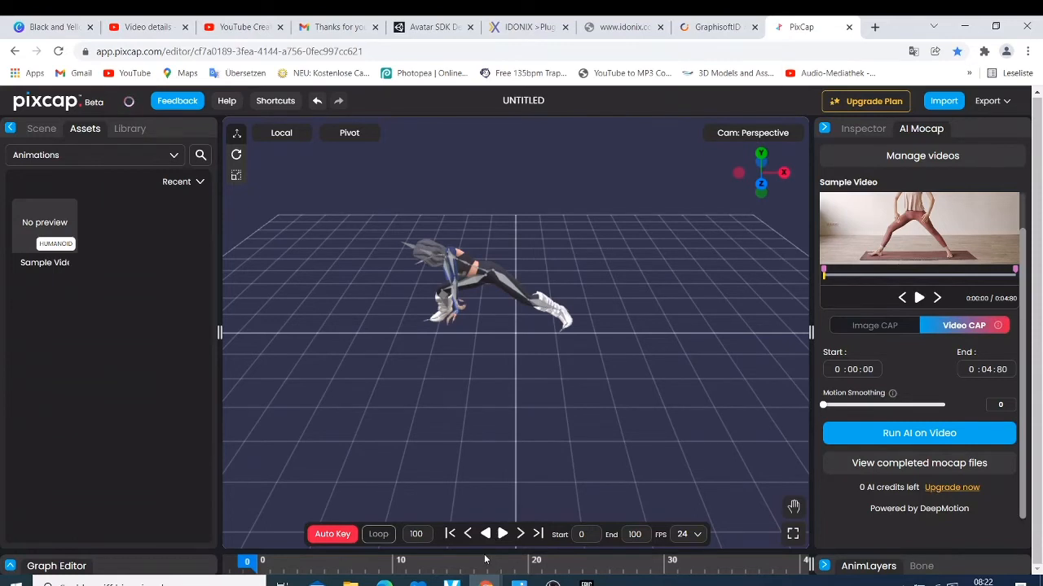
mouse_move(466, 534)
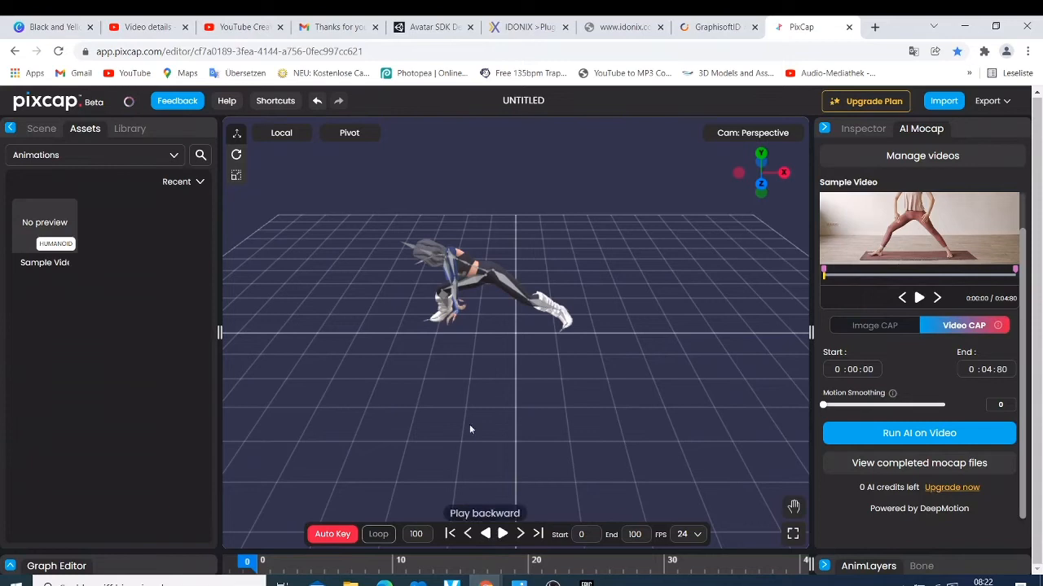
mouse_move(570, 311)
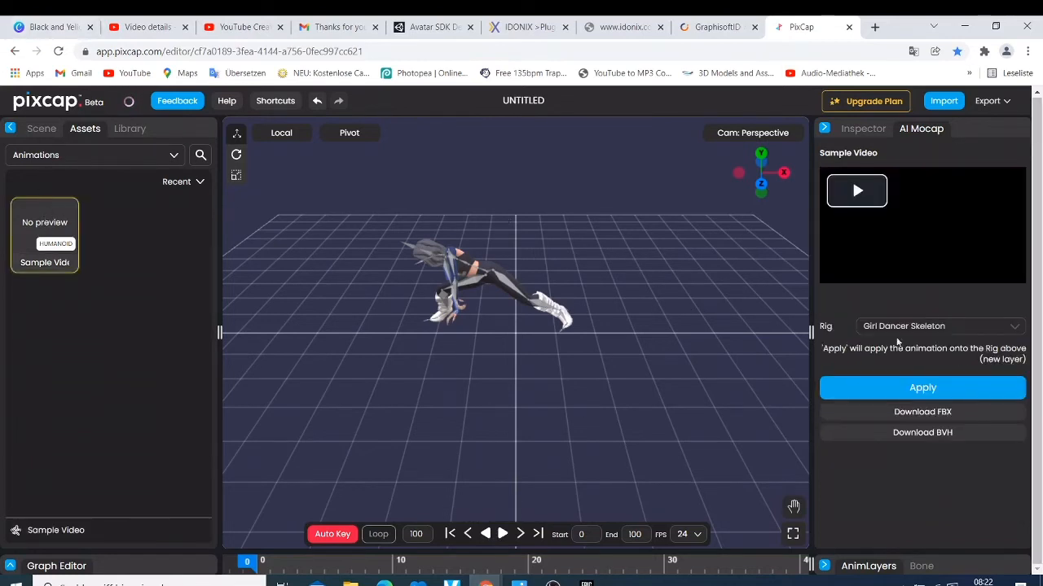
mouse_move(922, 411)
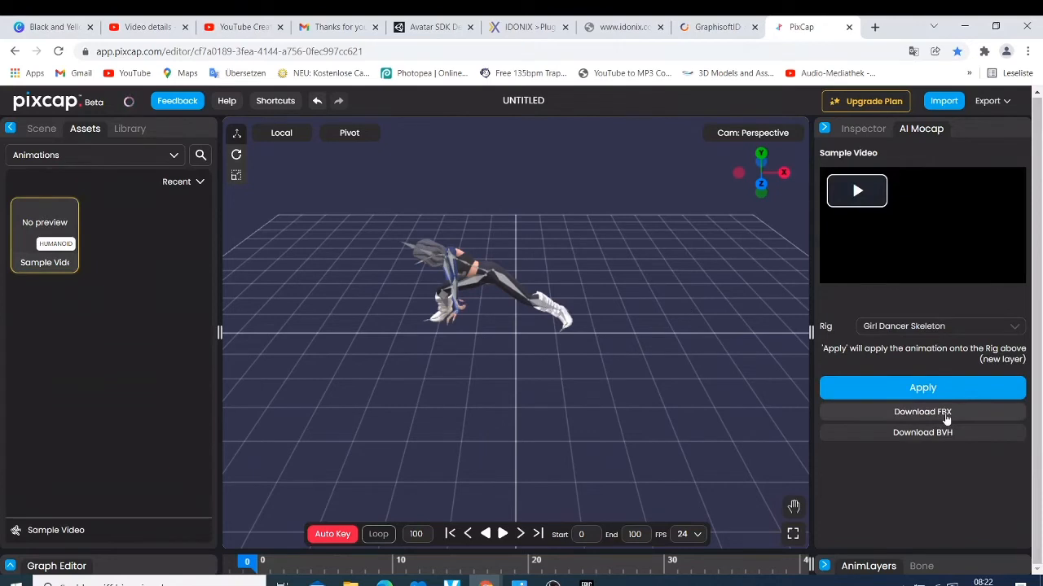
mouse_move(886, 388)
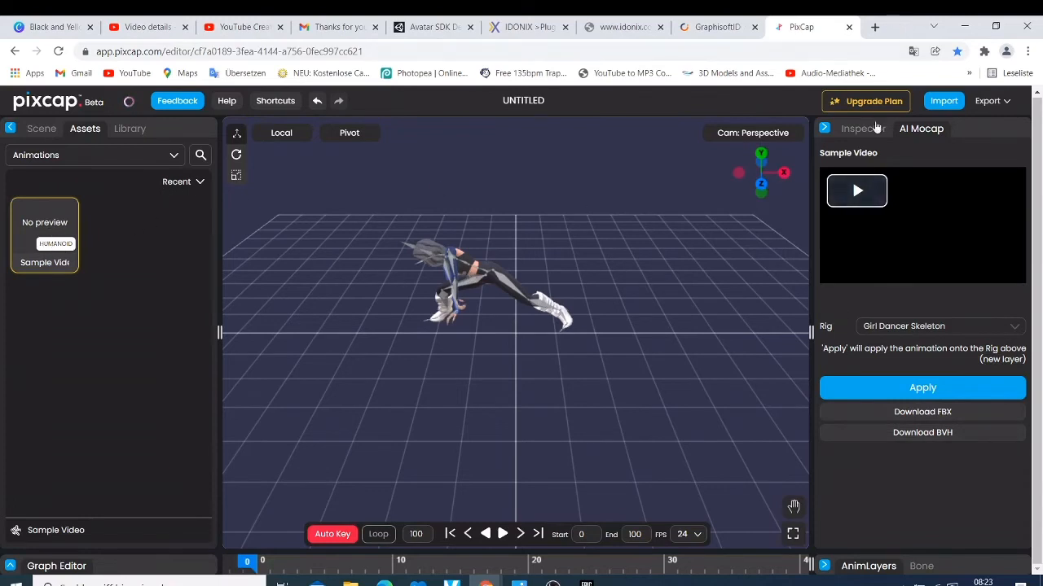
Return to the AI Mocap video capture settings after requesting the FBX download
left_click(920, 128)
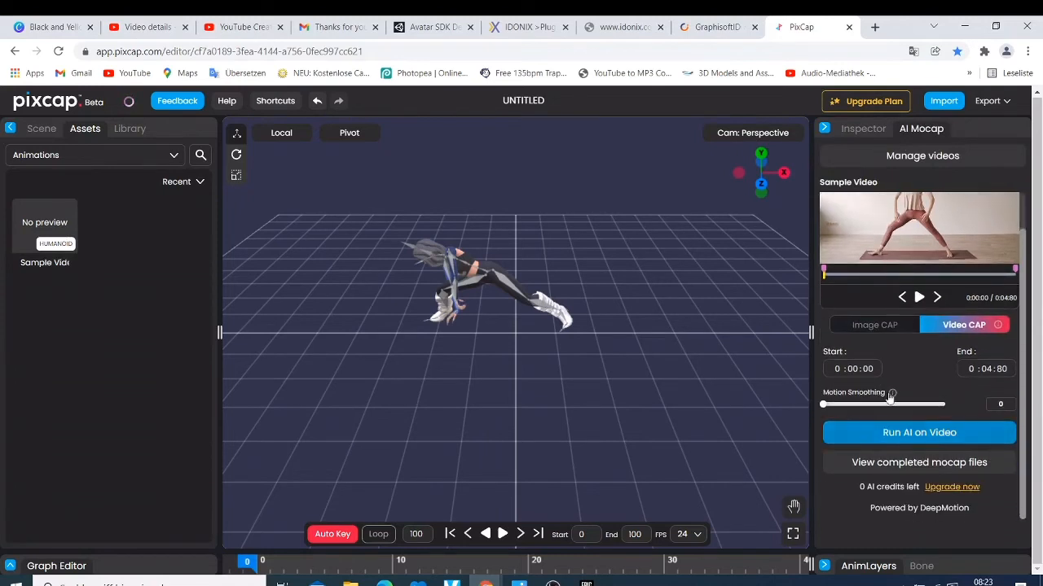
left_click(919, 433)
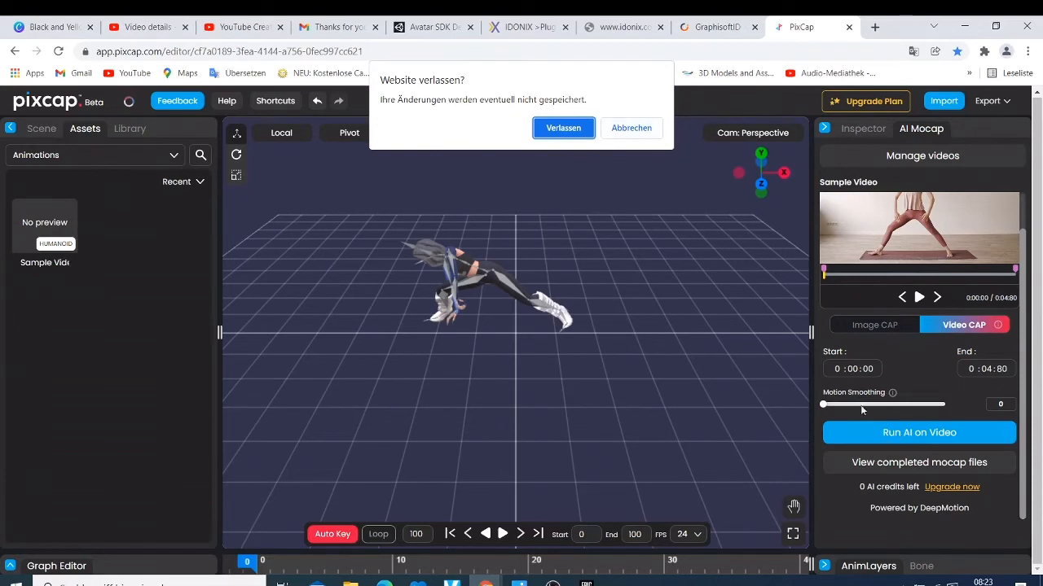
mouse_move(977, 563)
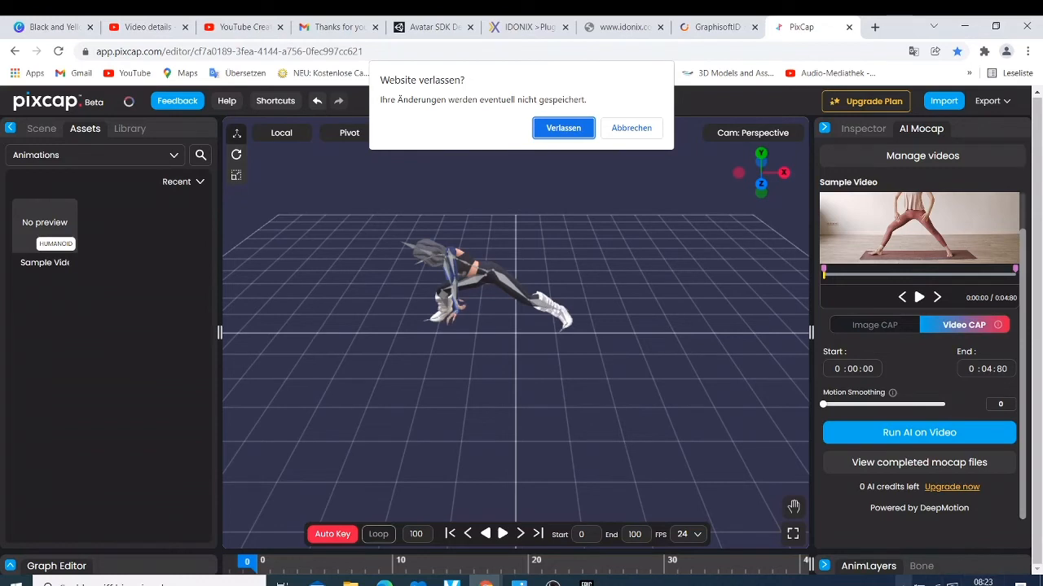
mouse_move(666, 129)
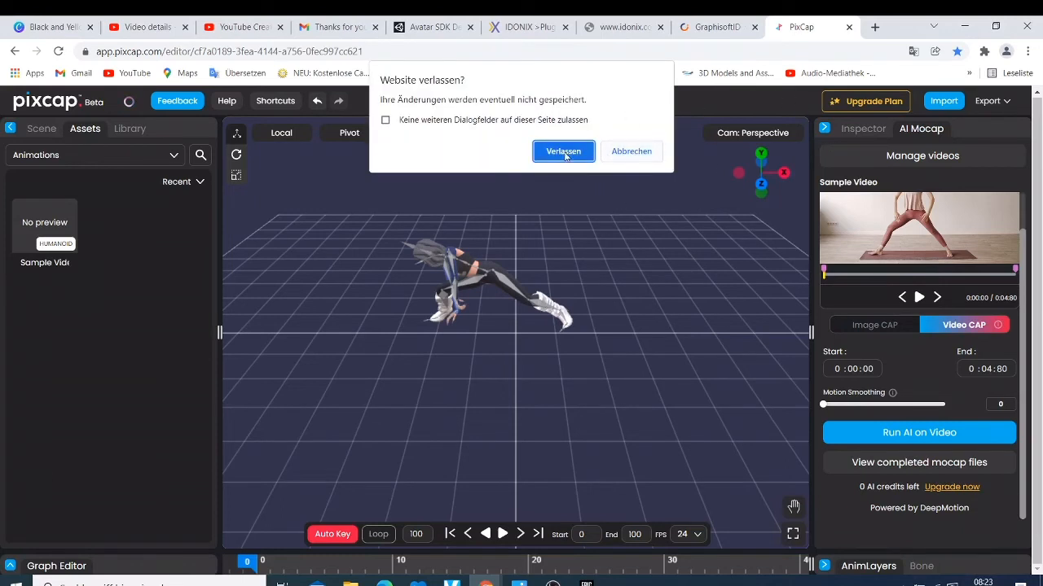
Confirm leaving so Sample Video.fbx downloads, then rerun AI mocap and hit the zero-credits warning
left_click(563, 151)
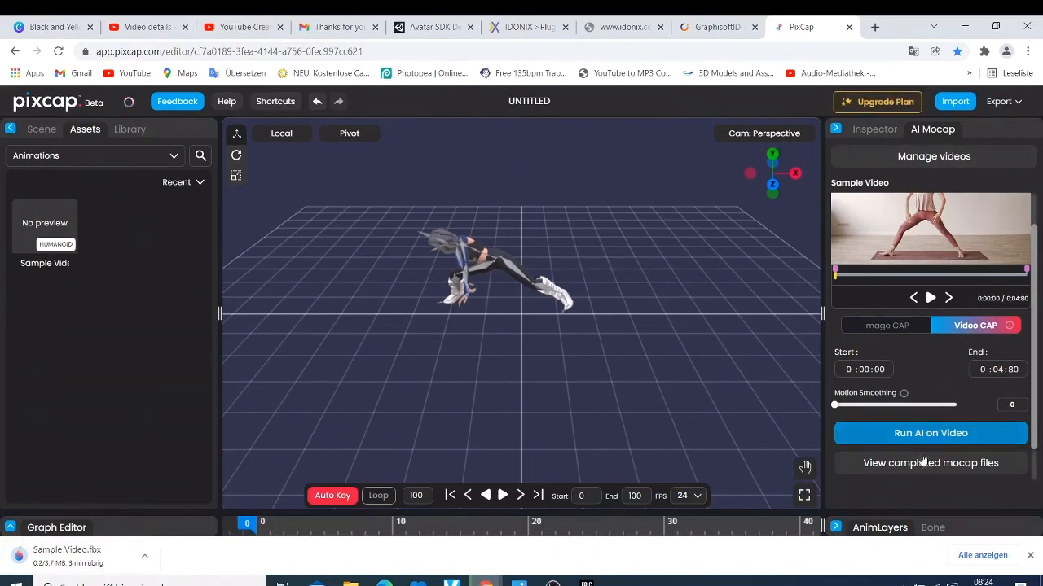
left_click(930, 433)
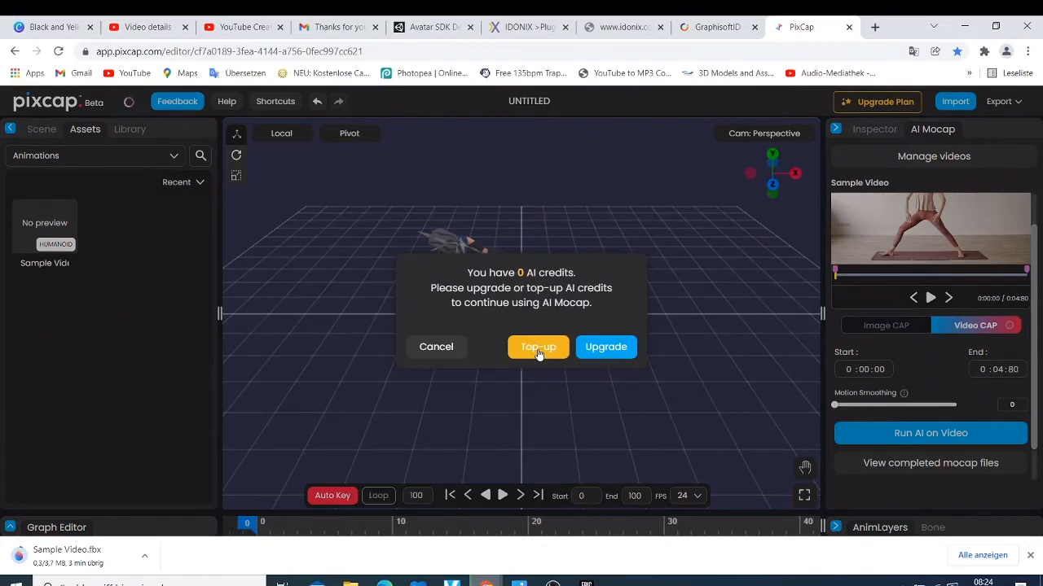
mouse_move(606, 346)
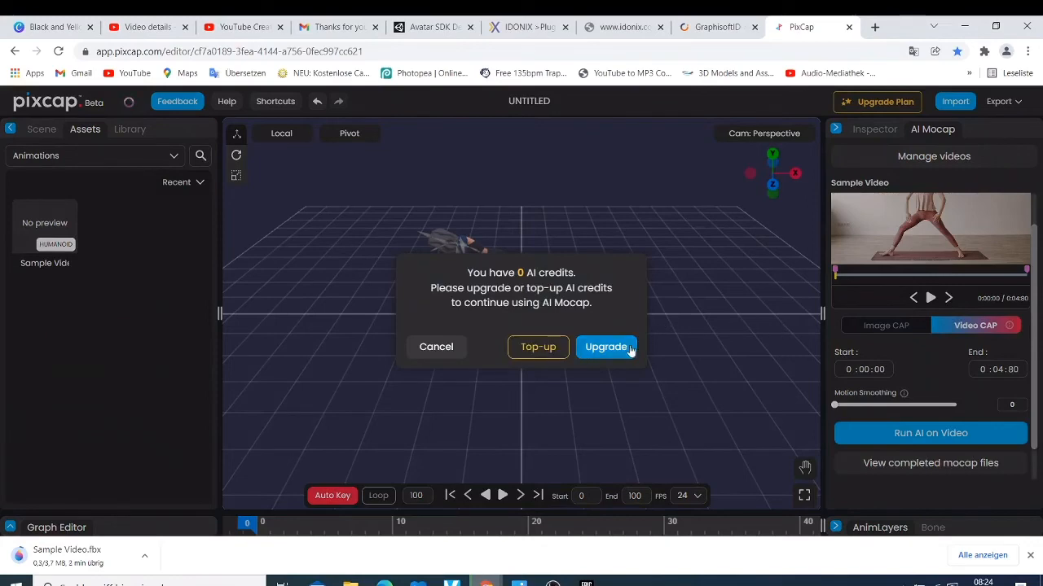
Choose Upgrade to view Free, Professional ($20) and Studio ($40) monthly plans
left_click(605, 346)
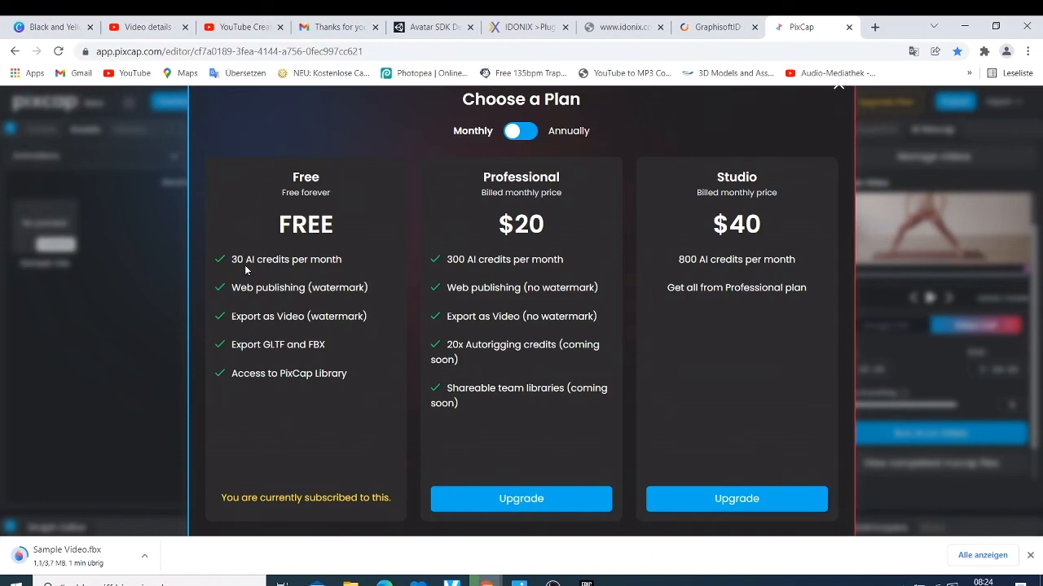
mouse_move(492, 222)
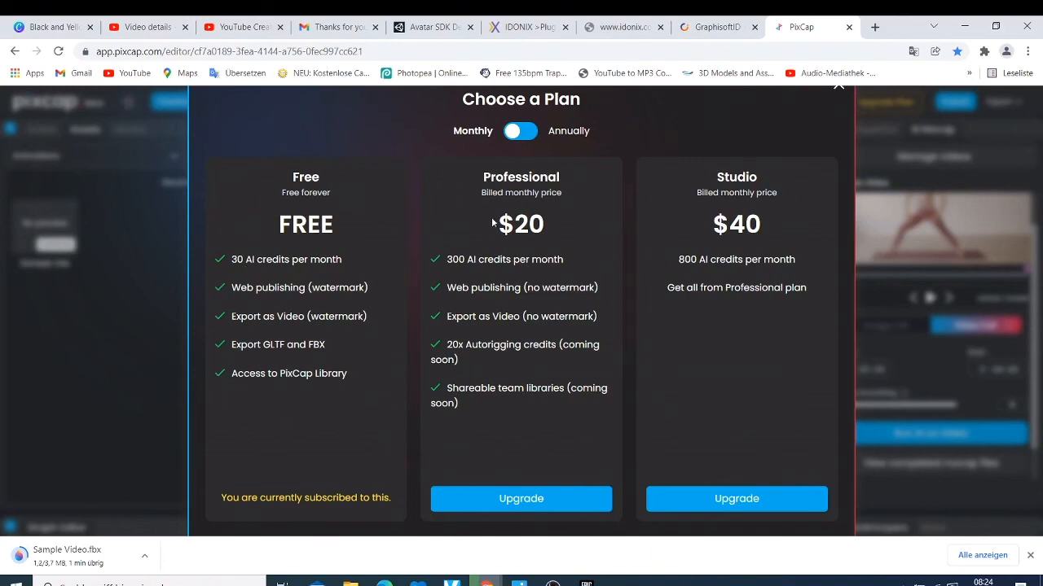
mouse_move(275, 304)
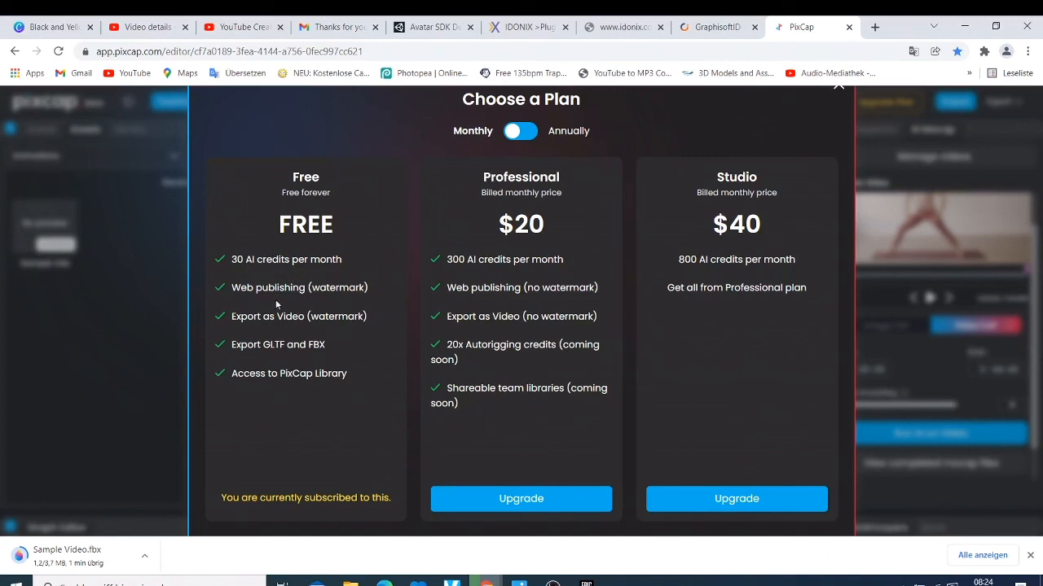
mouse_move(355, 213)
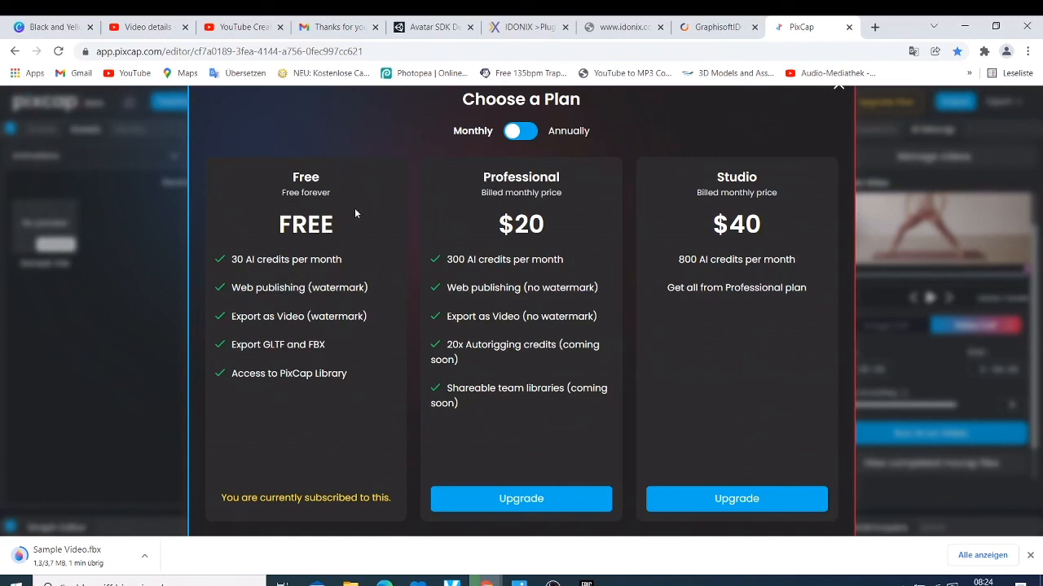